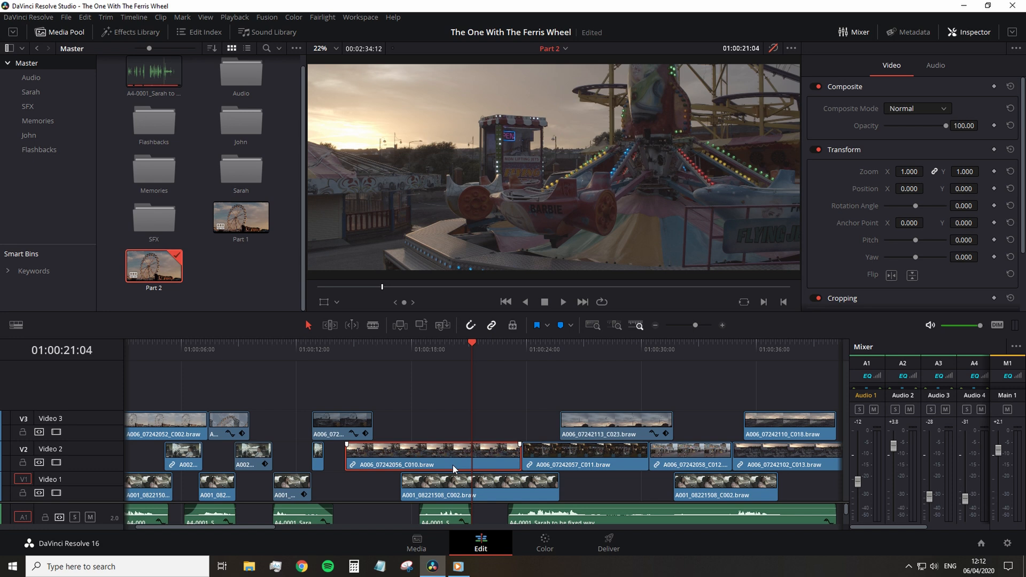
pyautogui.moveTo(442, 439)
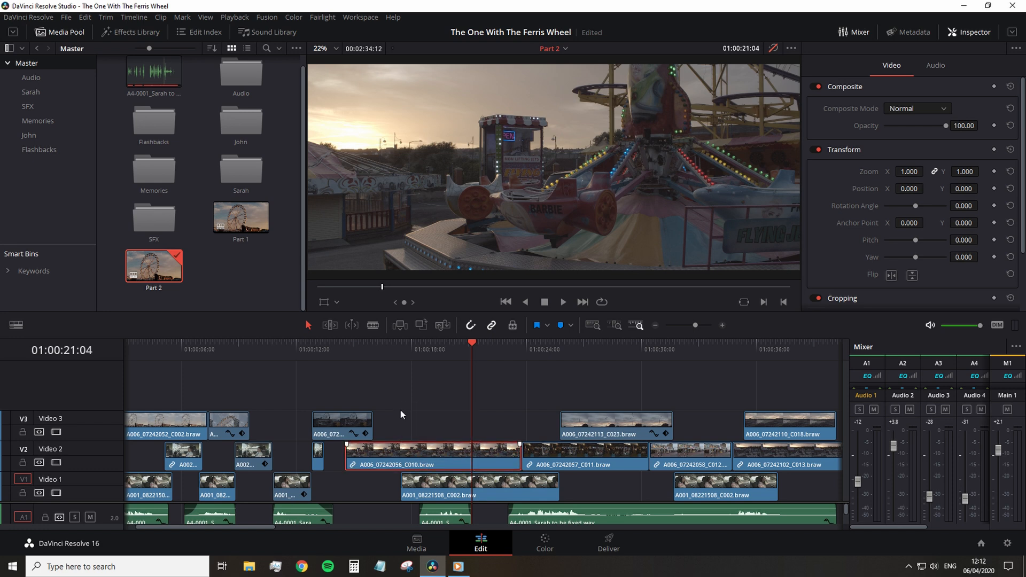
# - Load the Part 1 timeline from the Media Pool in place of Part 2
pyautogui.click(240, 217)
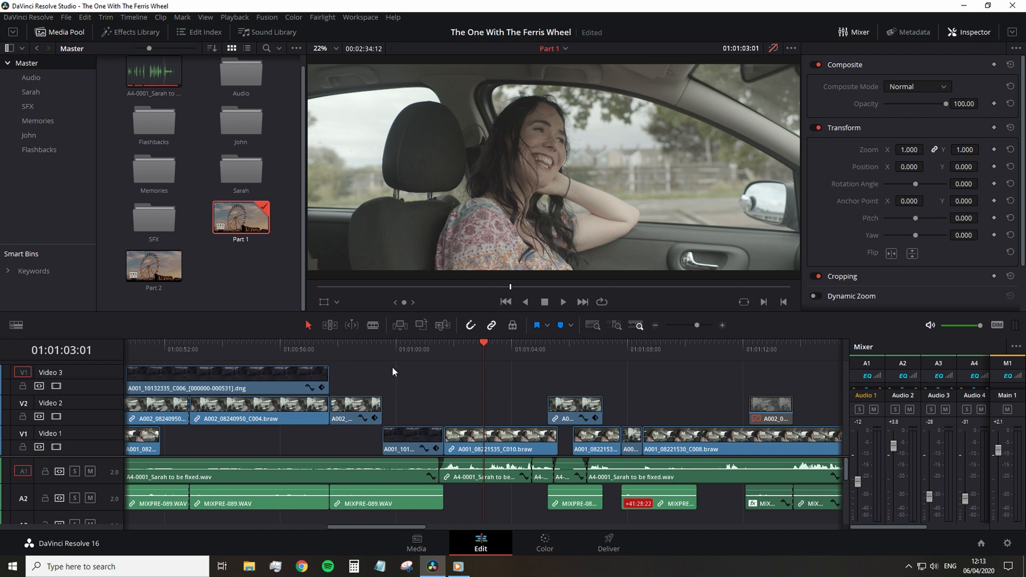
pyautogui.moveTo(381, 355)
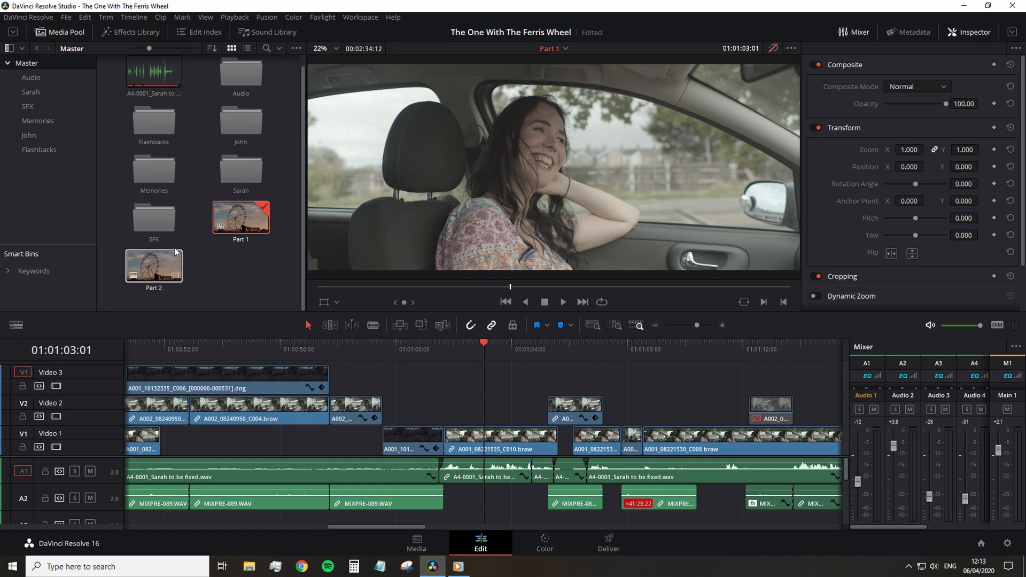
# - Enable Stacked Timelines from the John bin's view options and switch to the Part 1 tab
pyautogui.click(29, 135)
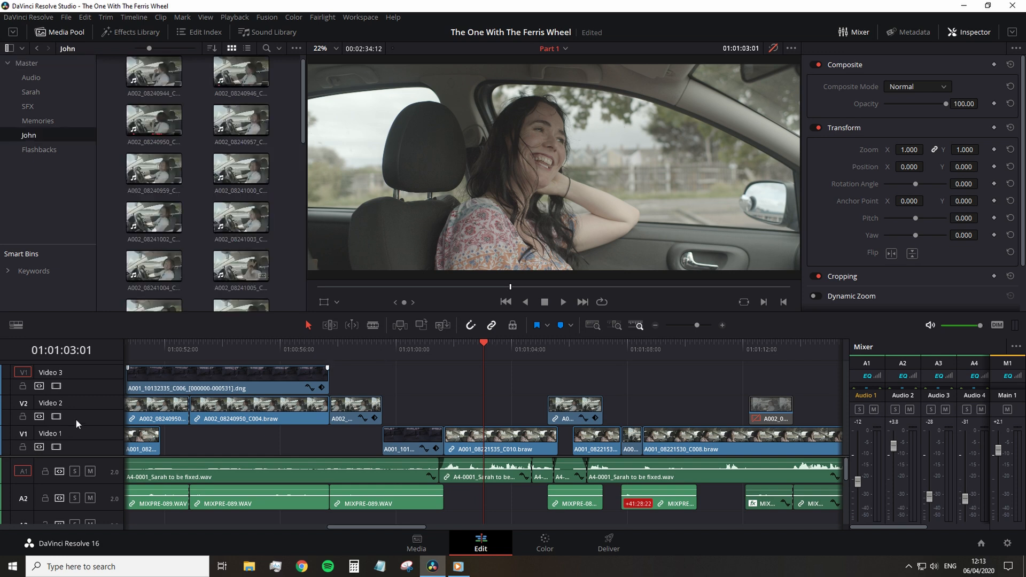
pyautogui.click(16, 324)
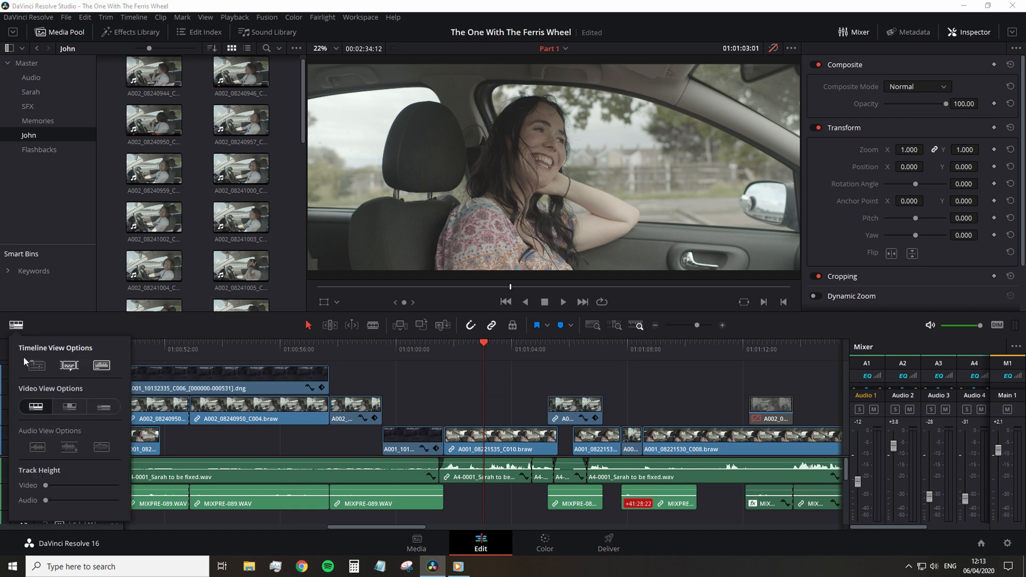
pyautogui.click(16, 325)
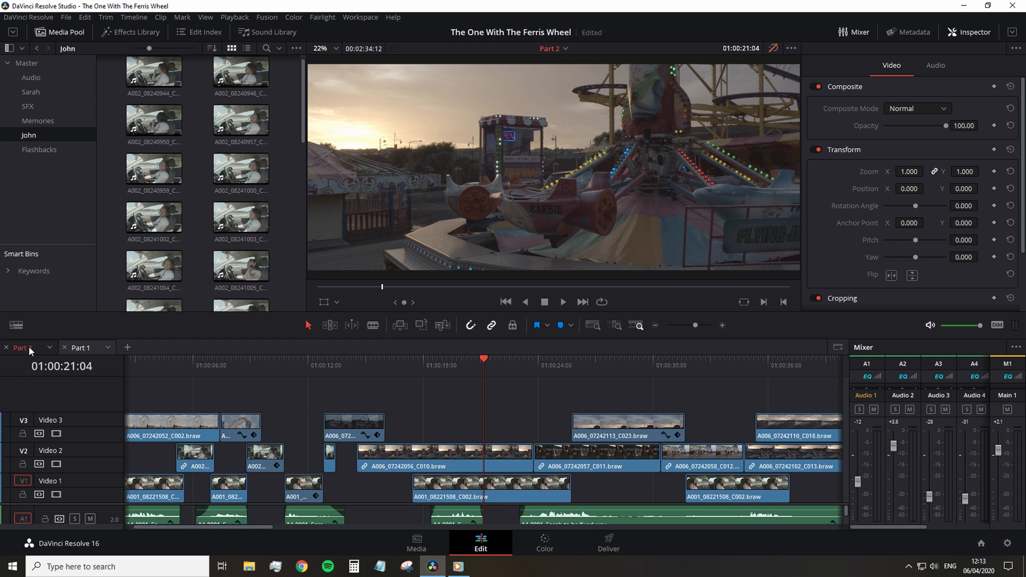
pyautogui.click(81, 347)
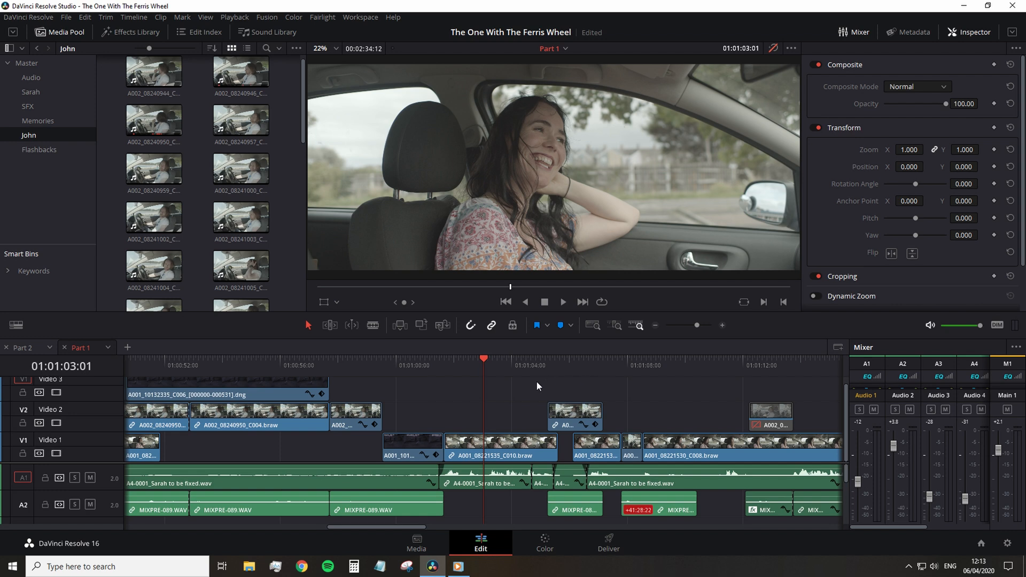
pyautogui.moveTo(530, 385)
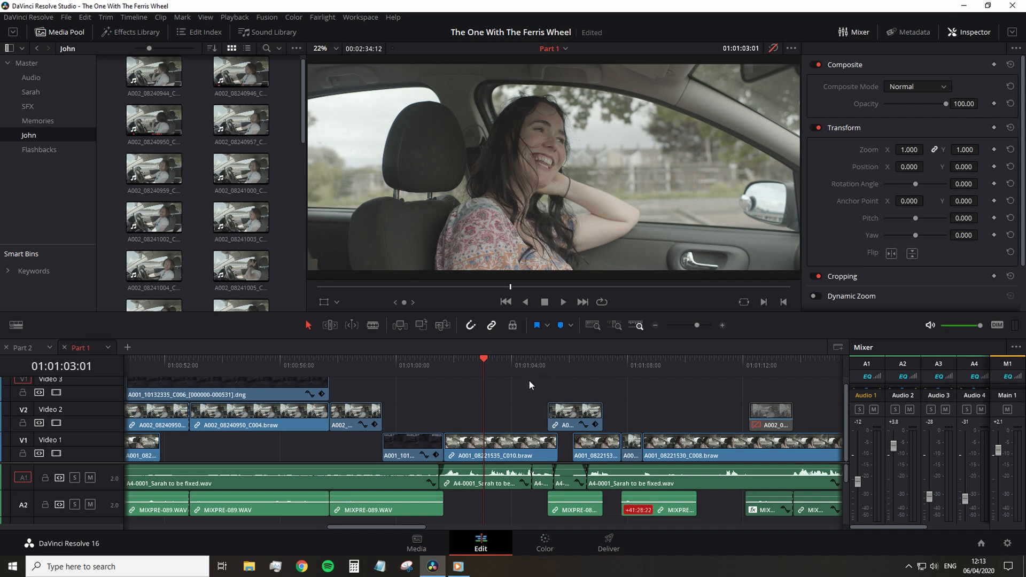
pyautogui.moveTo(743, 334)
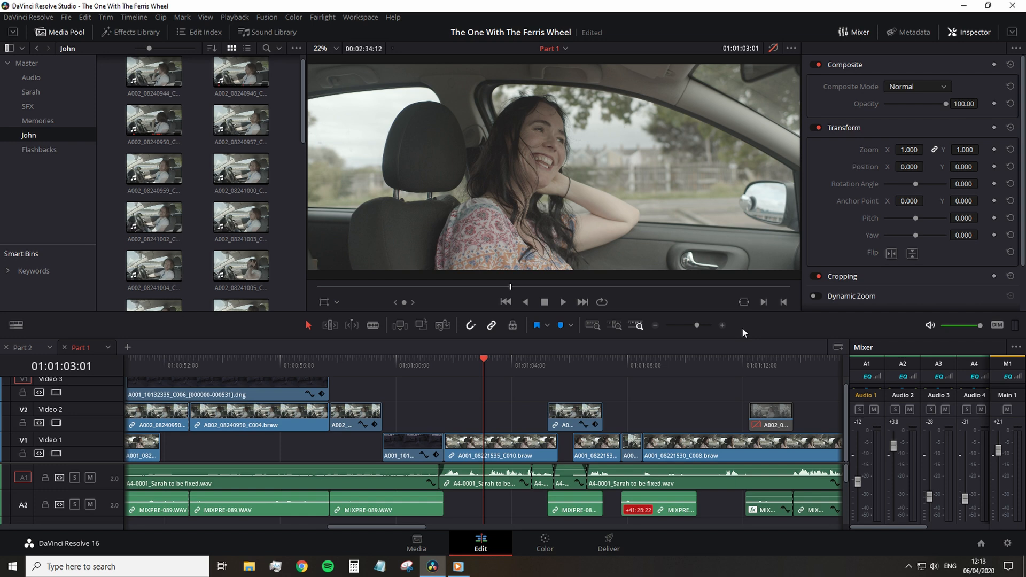
pyautogui.moveTo(817, 328)
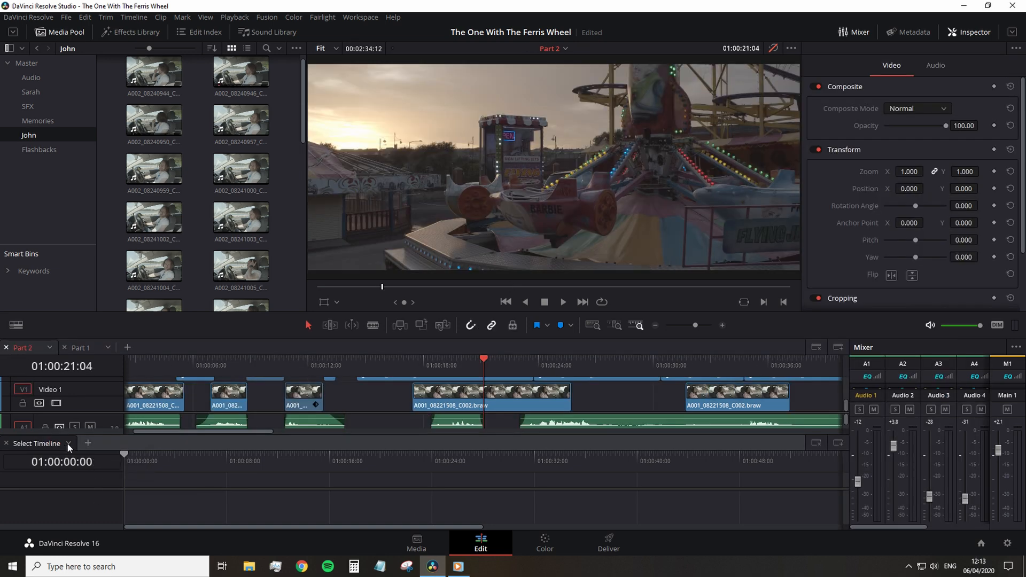
# - Load Part 1 in the stacked pane and drop its clips onto track V3 of Part 2
pyautogui.click(80, 348)
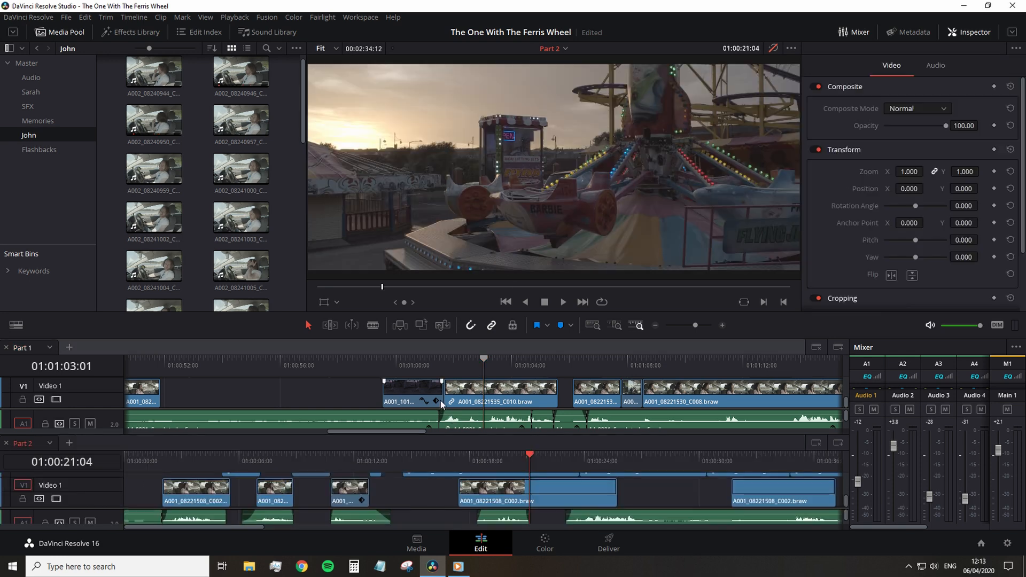
pyautogui.hscroll(-3)
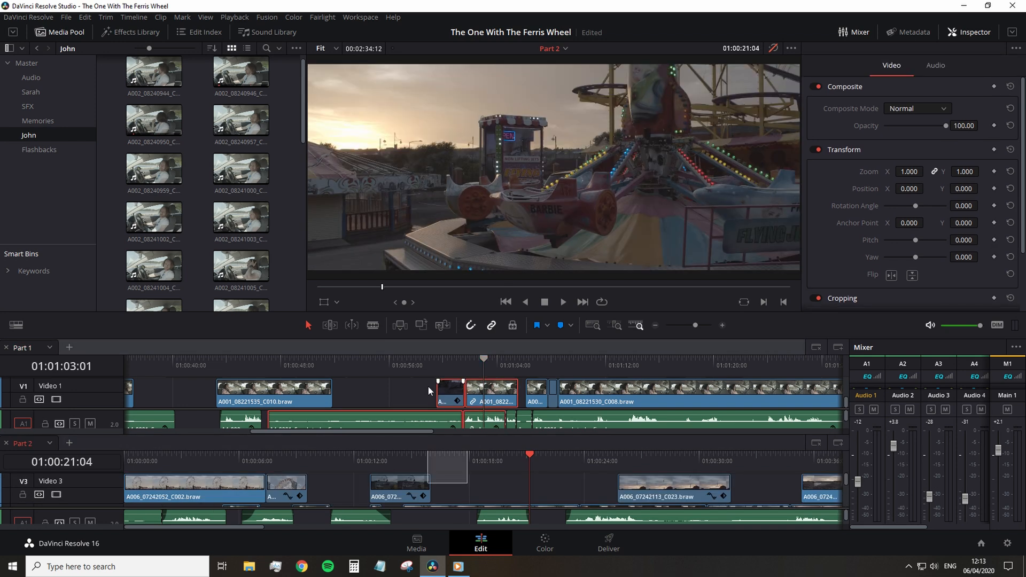
pyautogui.click(22, 347)
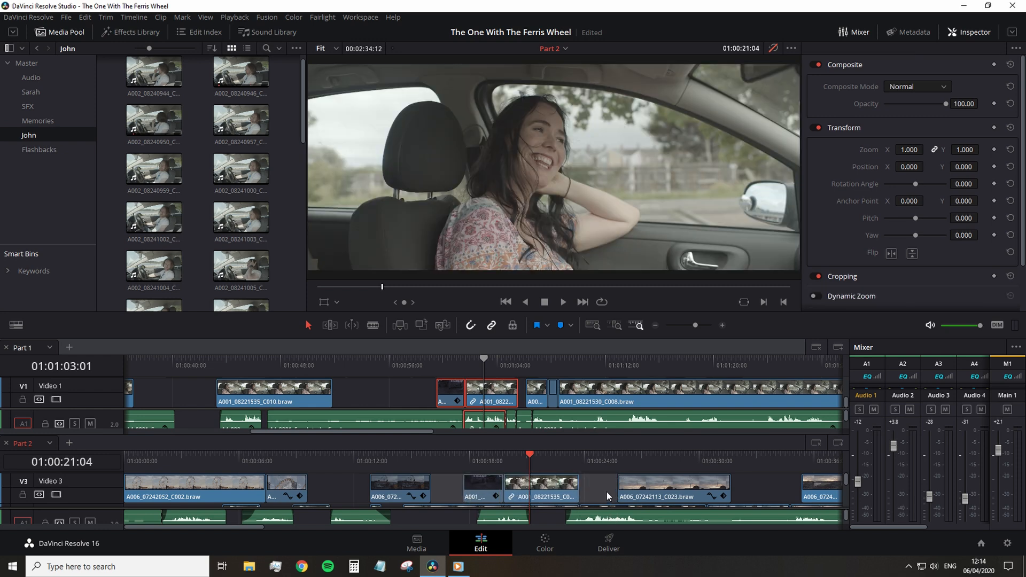
pyautogui.click(274, 394)
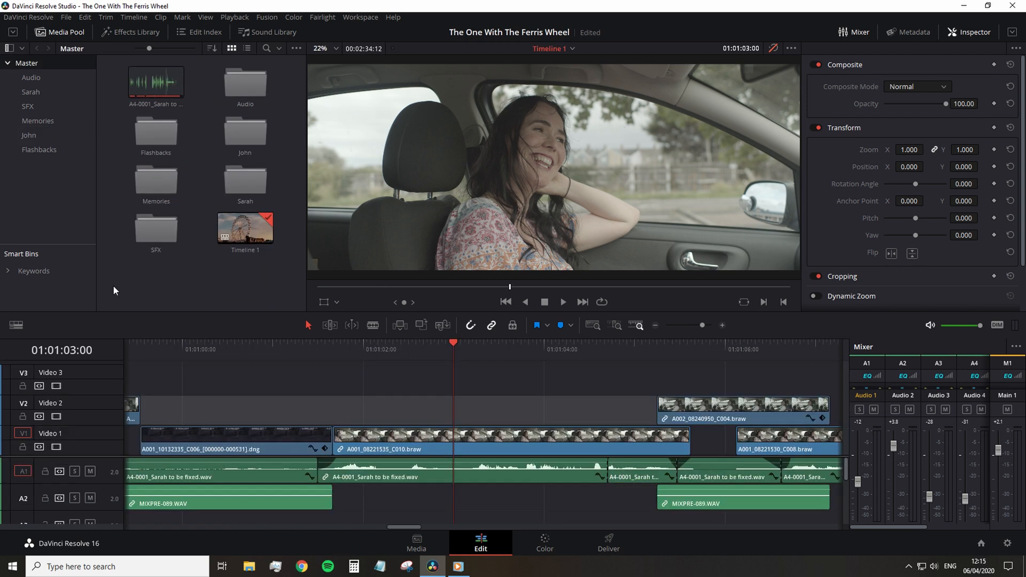
pyautogui.moveTo(171, 368)
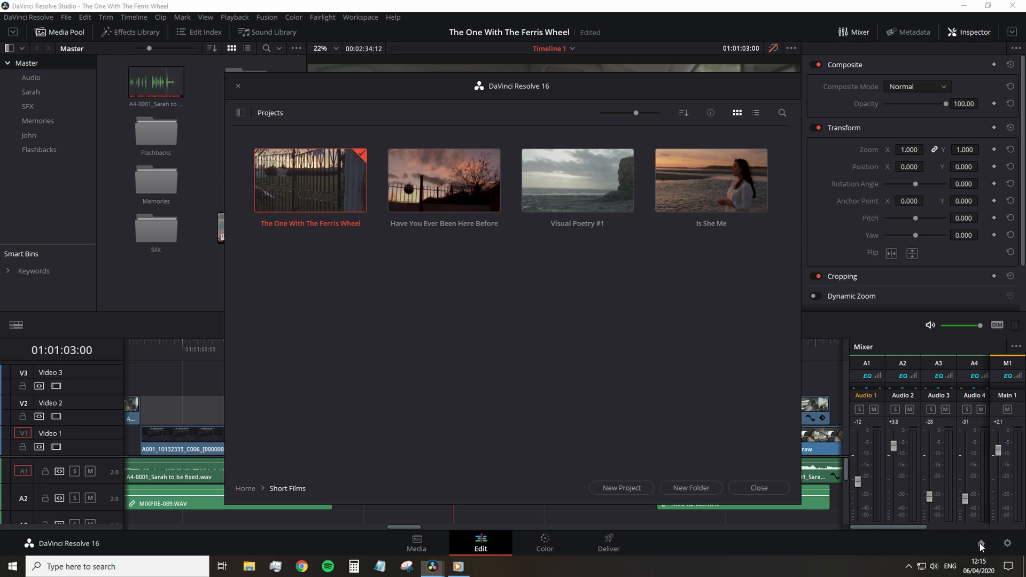
# - Return to the root project folders and open the Vagabond folder in the Project Manager
pyautogui.click(244, 488)
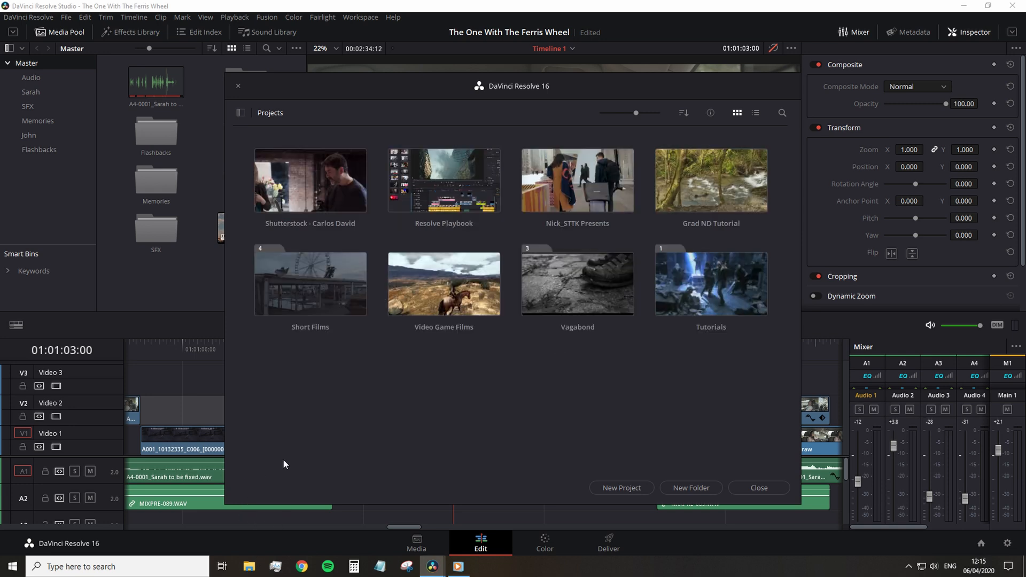
pyautogui.rightClick(394, 402)
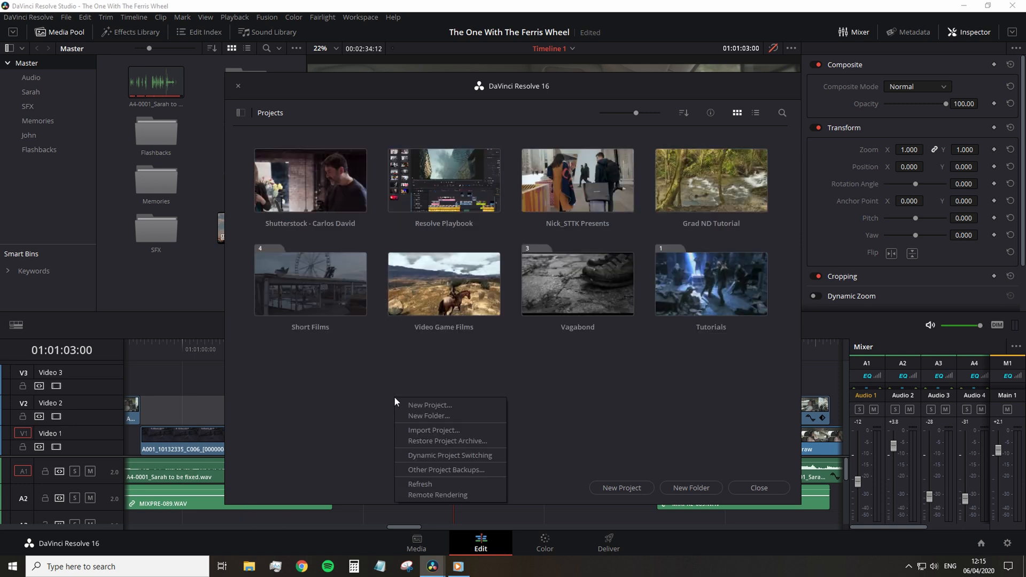
pyautogui.rightClick(443, 282)
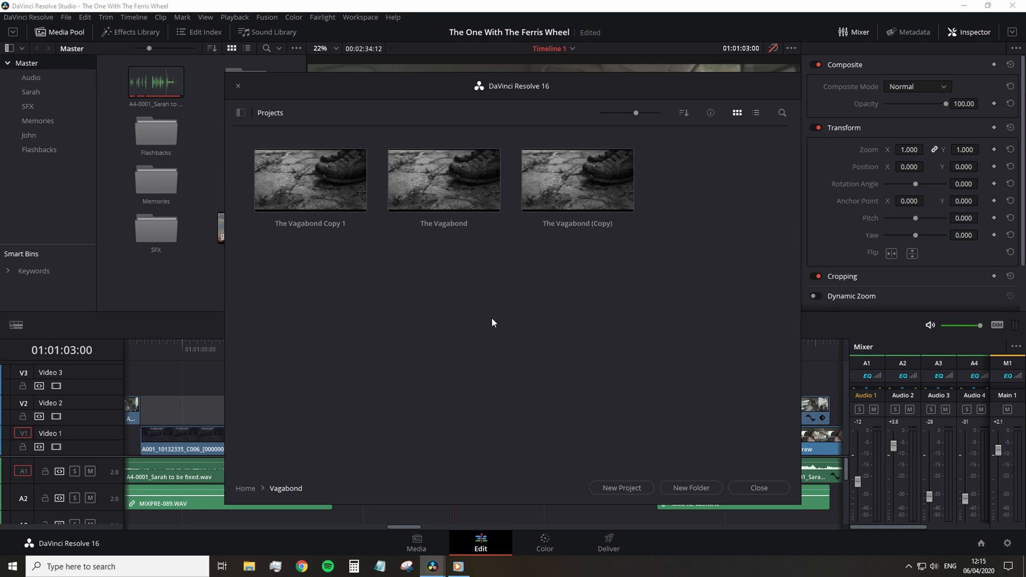
pyautogui.doubleClick(310, 180)
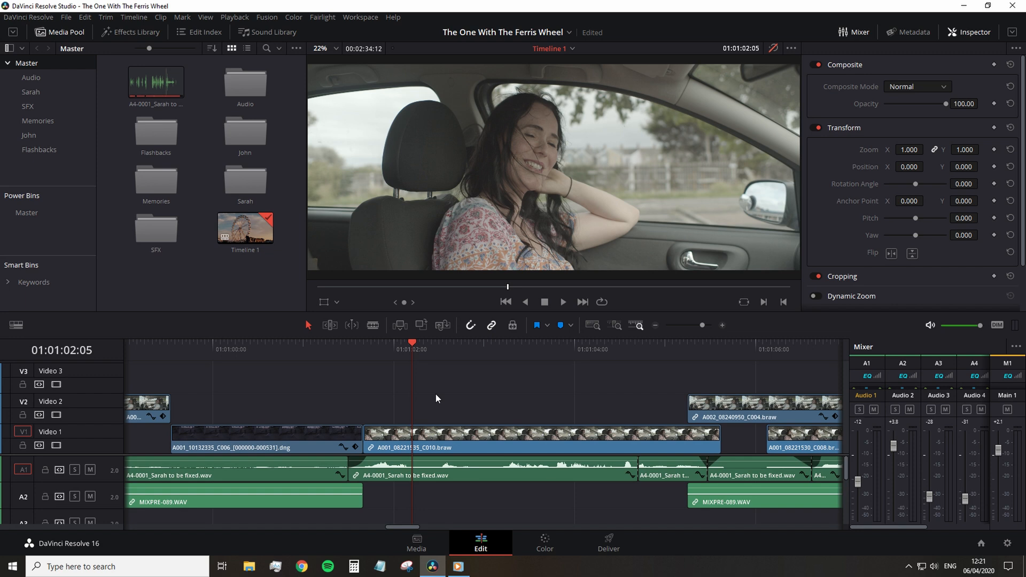
pyautogui.moveTo(432, 417)
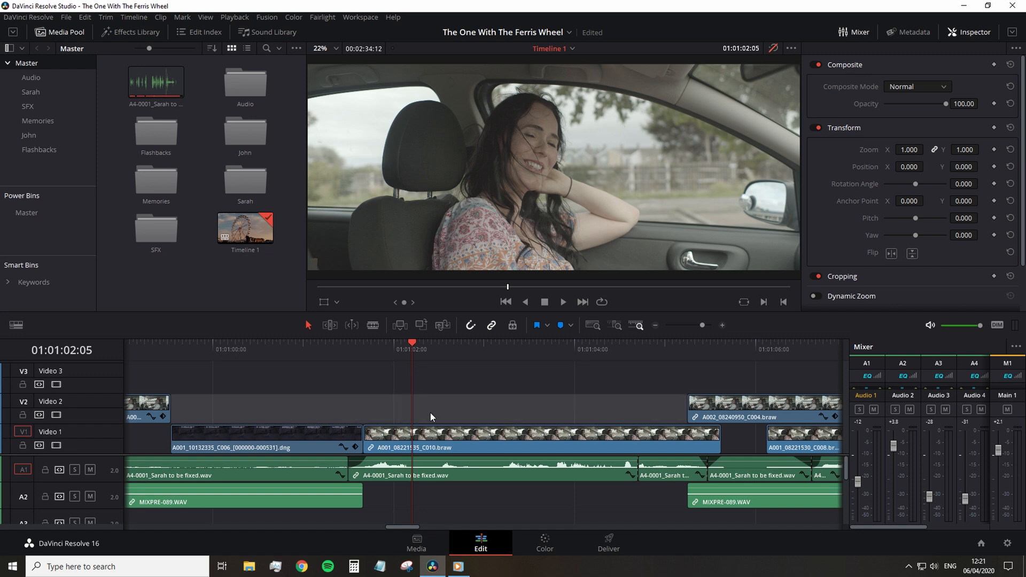
# - Select the A001_08221535_C010.braw clip on V1 with its linked audio
pyautogui.click(523, 439)
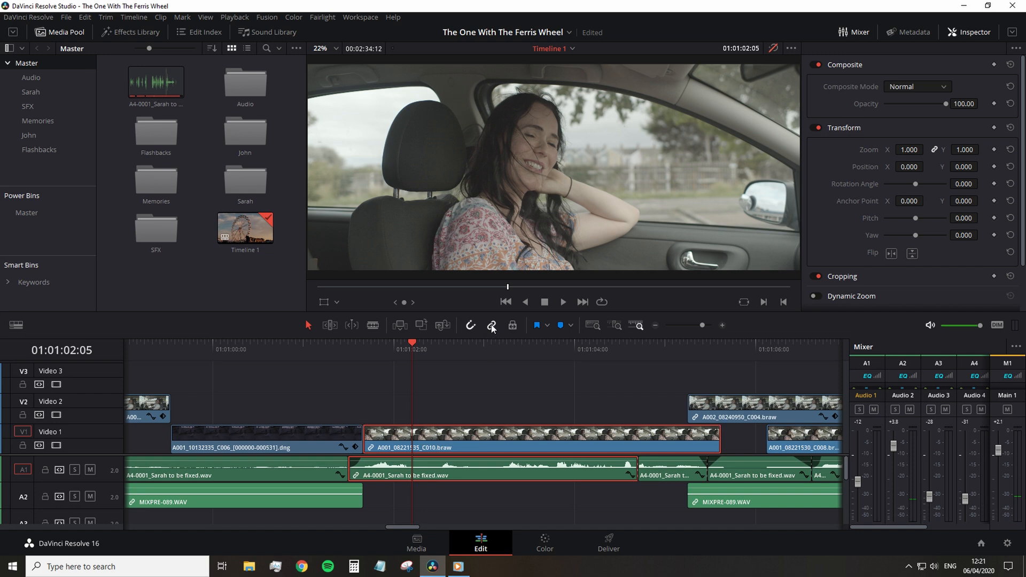
pyautogui.moveTo(491, 326)
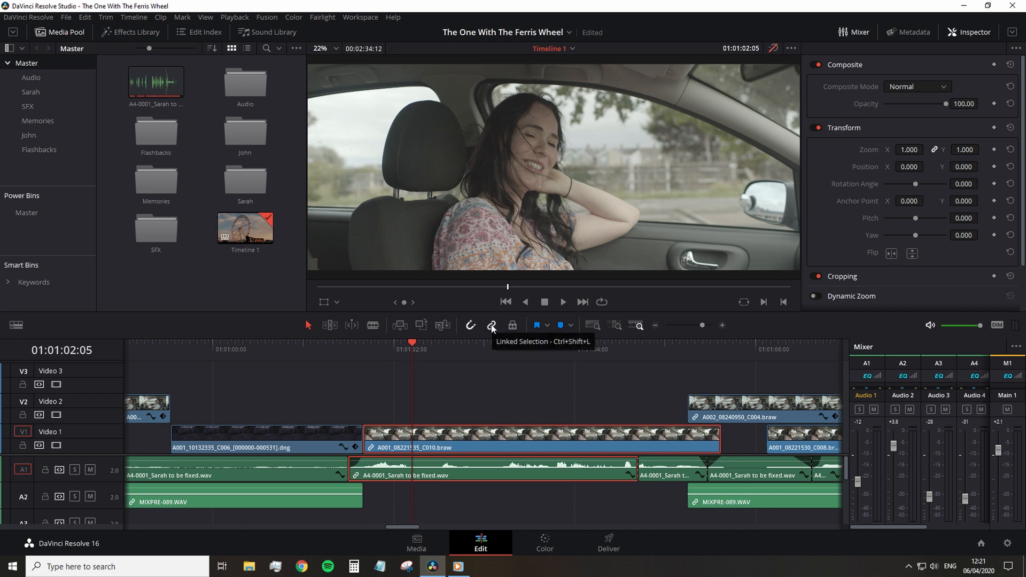
# - Disable Linked Selection and Alt-select the C010 clip's video edit point alone
pyautogui.click(492, 325)
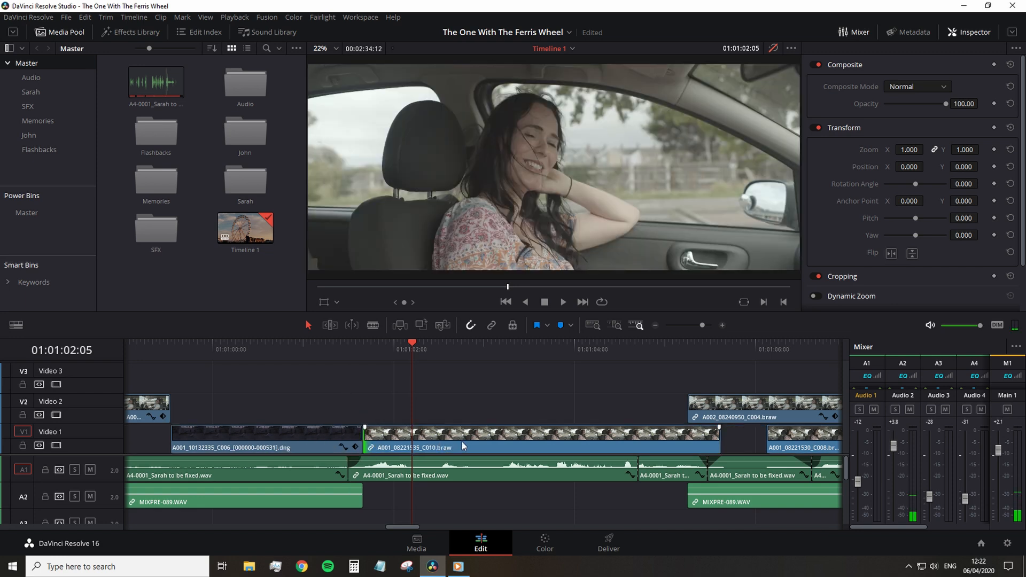
pyautogui.rightClick(459, 441)
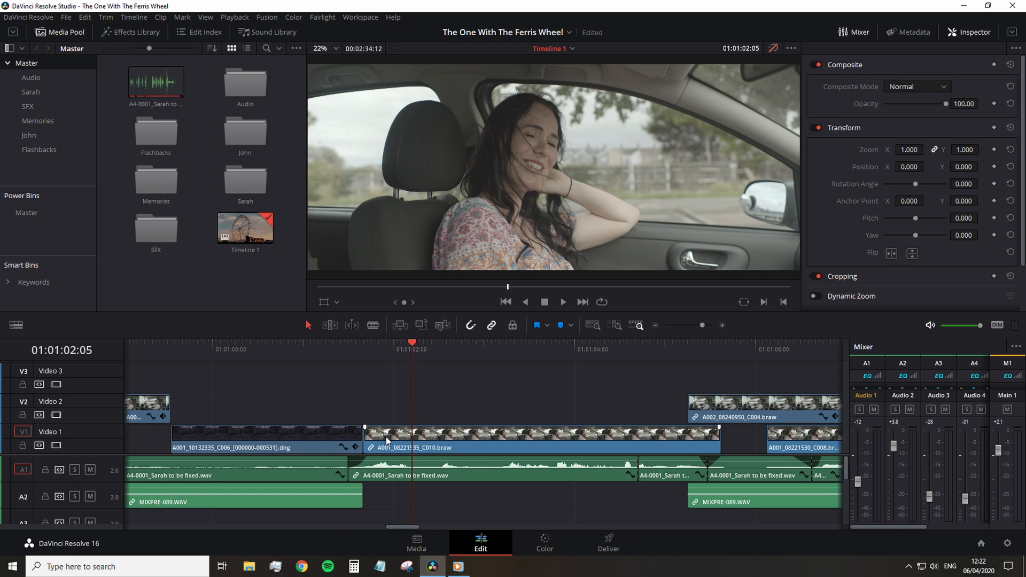
pyautogui.press('alt')
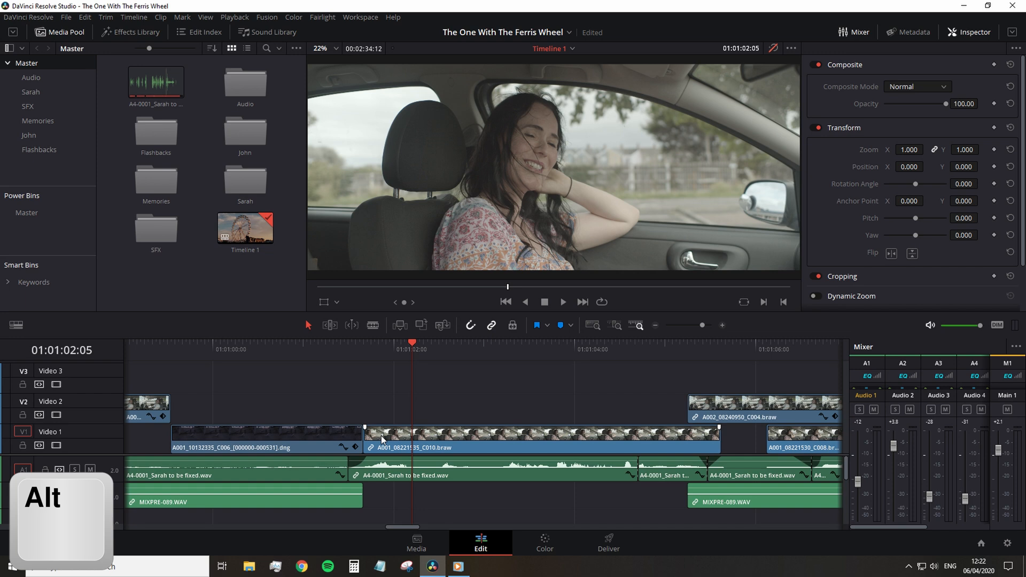
pyautogui.click(541, 438)
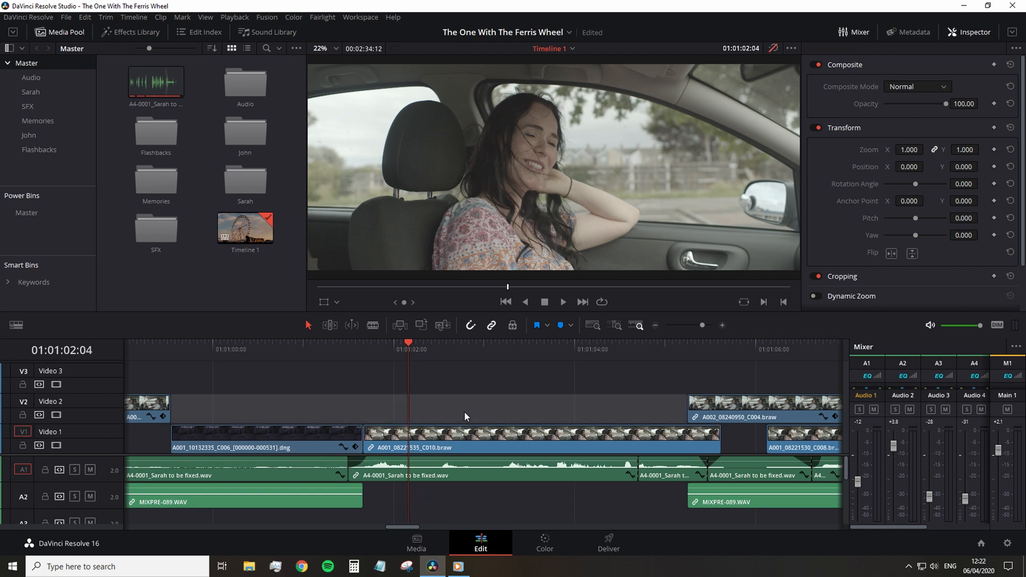
# - Add the default Cross Dissolve at the DNG-to-C010 cut with Ctrl+T and play across it
pyautogui.press('ctrl+t')
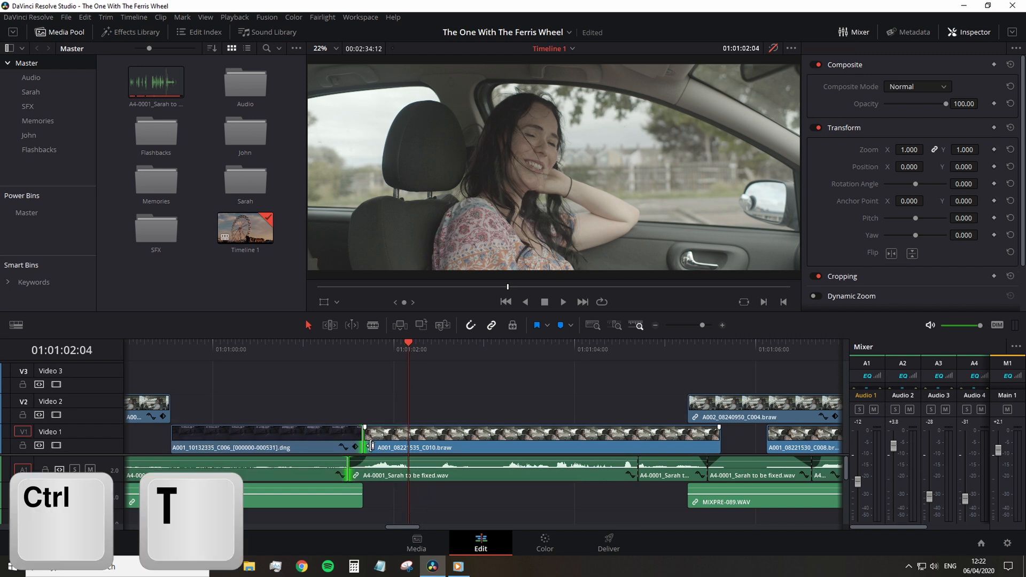
pyautogui.press('ctrl+t')
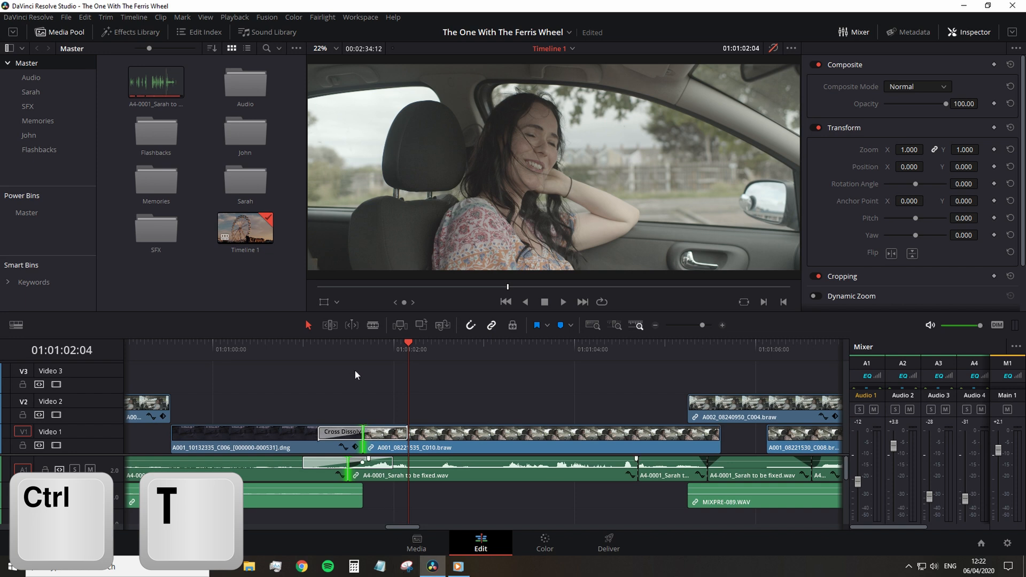
pyautogui.press('ctrl+t')
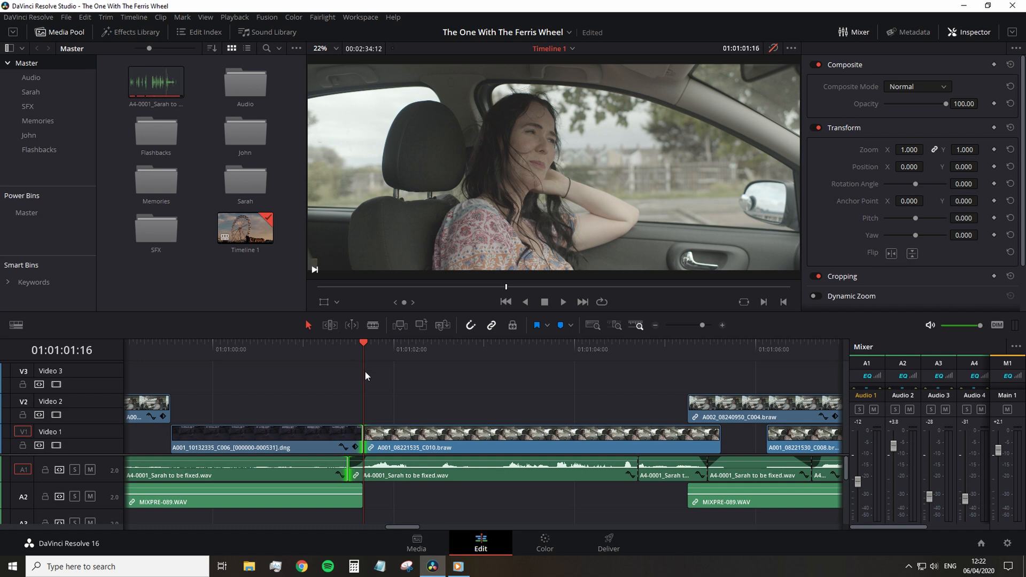
pyautogui.click(561, 301)
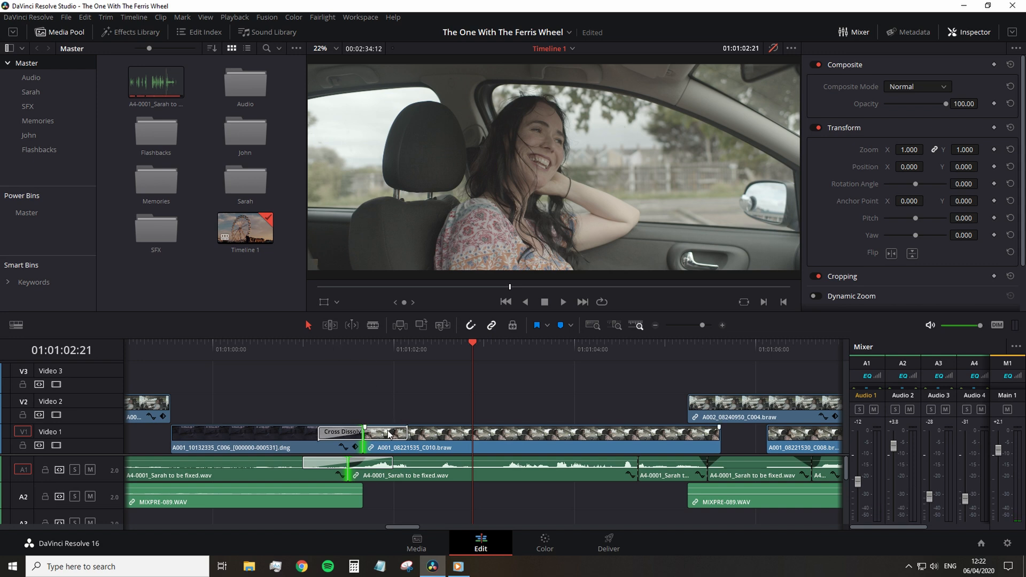
pyautogui.click(136, 32)
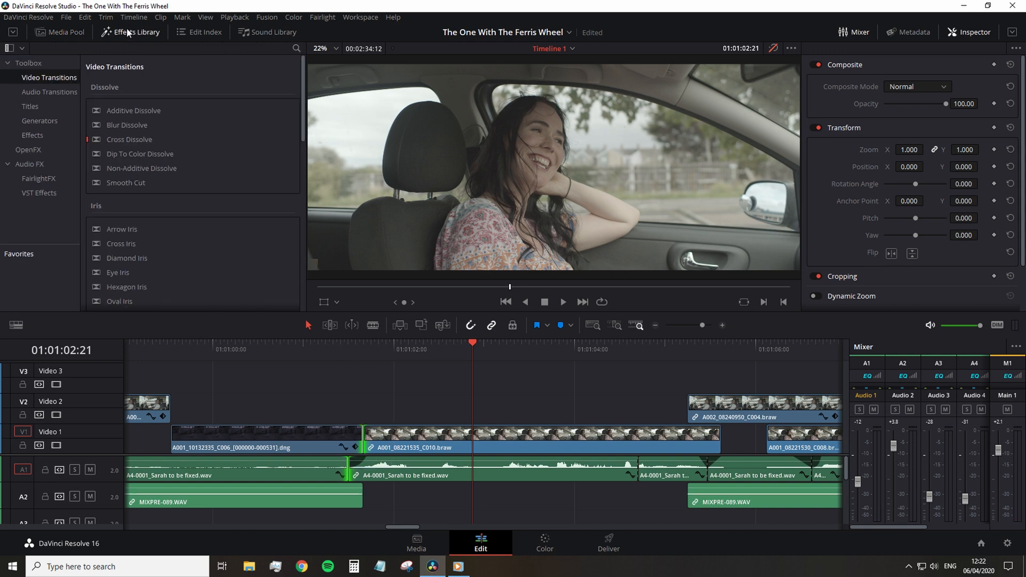
pyautogui.moveTo(131, 125)
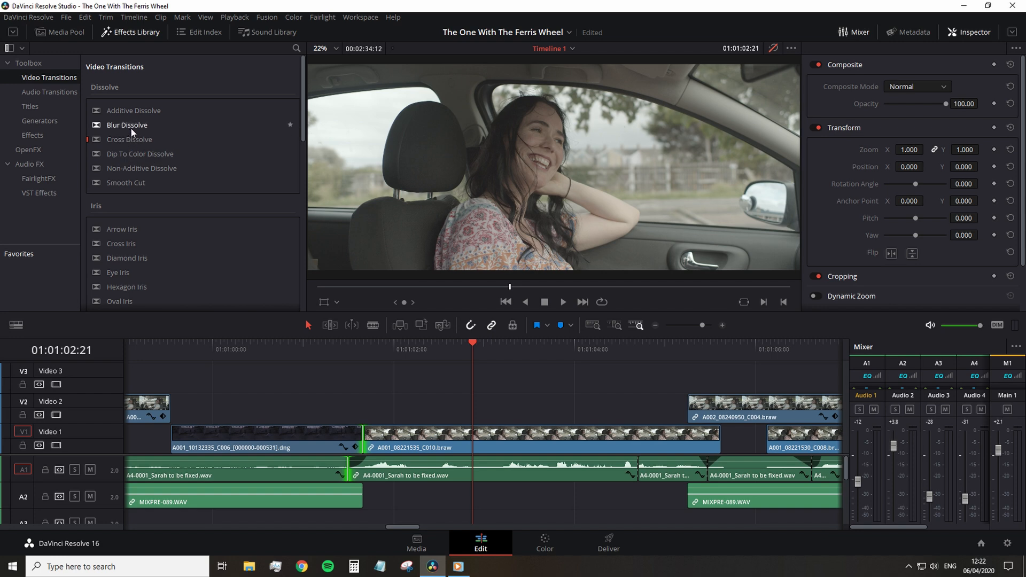
# - Set Blur Dissolve as the standard transition in the Video Transitions list
pyautogui.rightClick(129, 139)
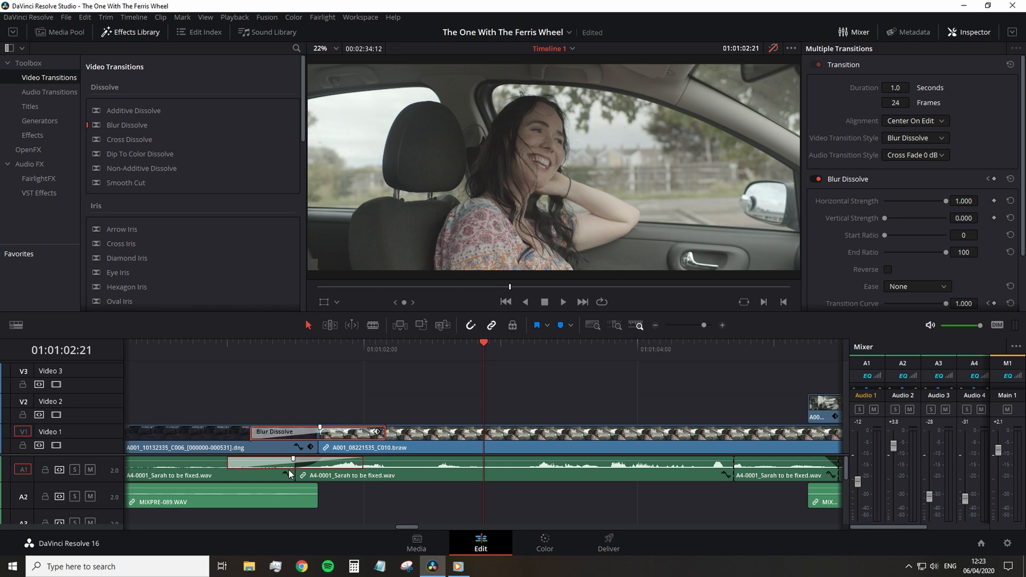
pyautogui.moveTo(289, 472)
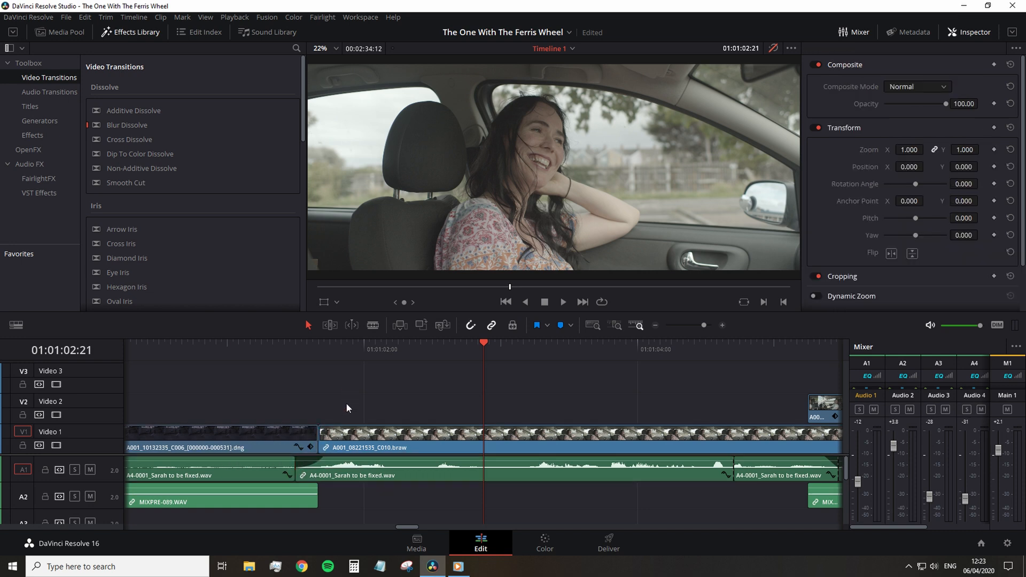
pyautogui.moveTo(319, 437)
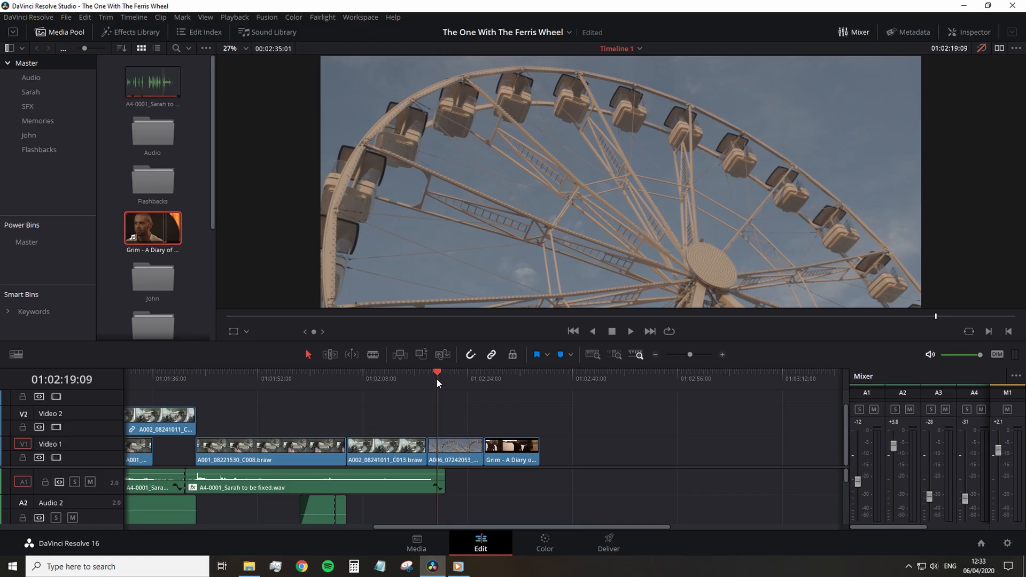
# - Mute timeline audio and park on the Grim clip, checking its scaling in the Inspector
pyautogui.click(928, 354)
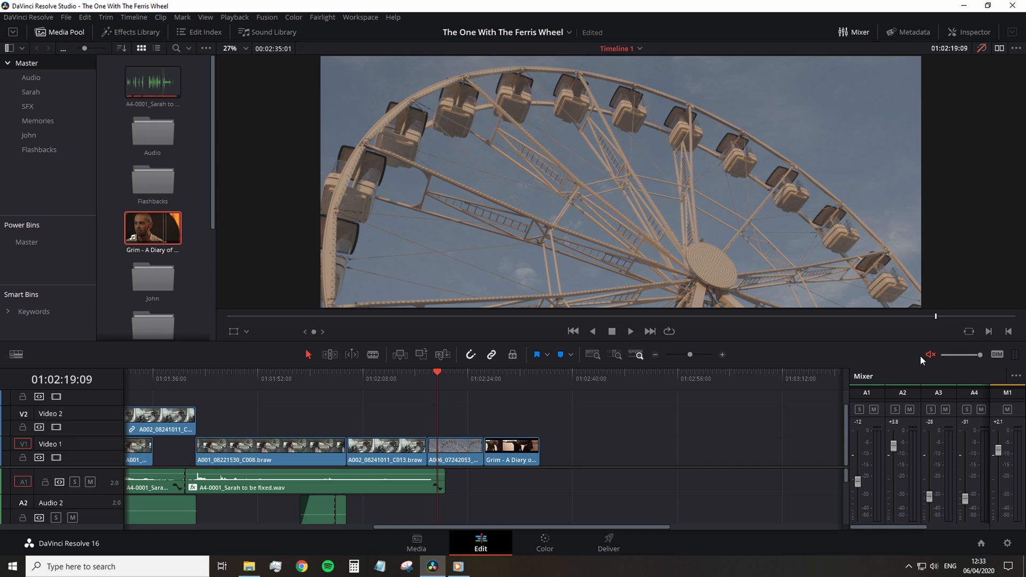
pyautogui.click(497, 378)
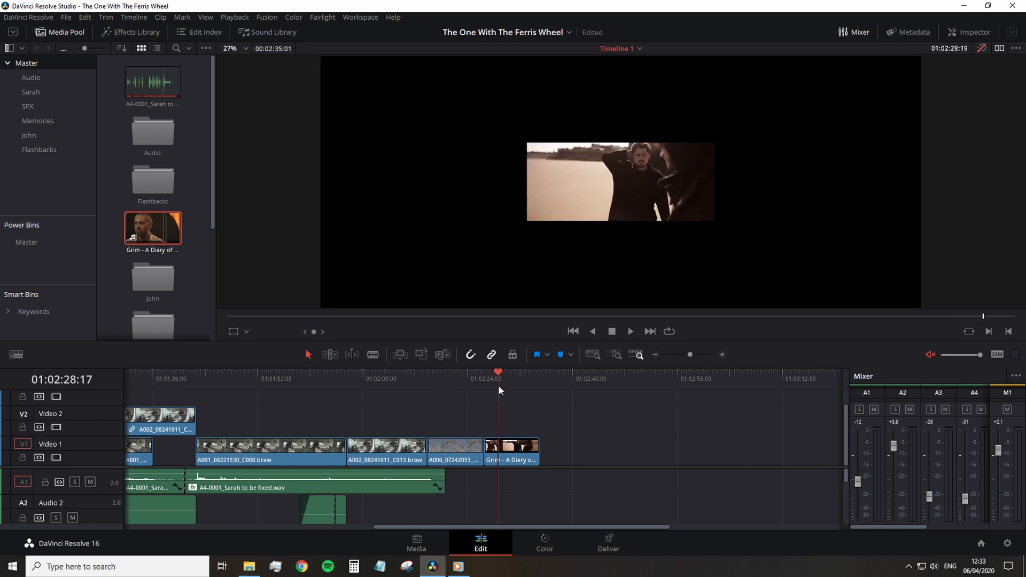
pyautogui.click(975, 32)
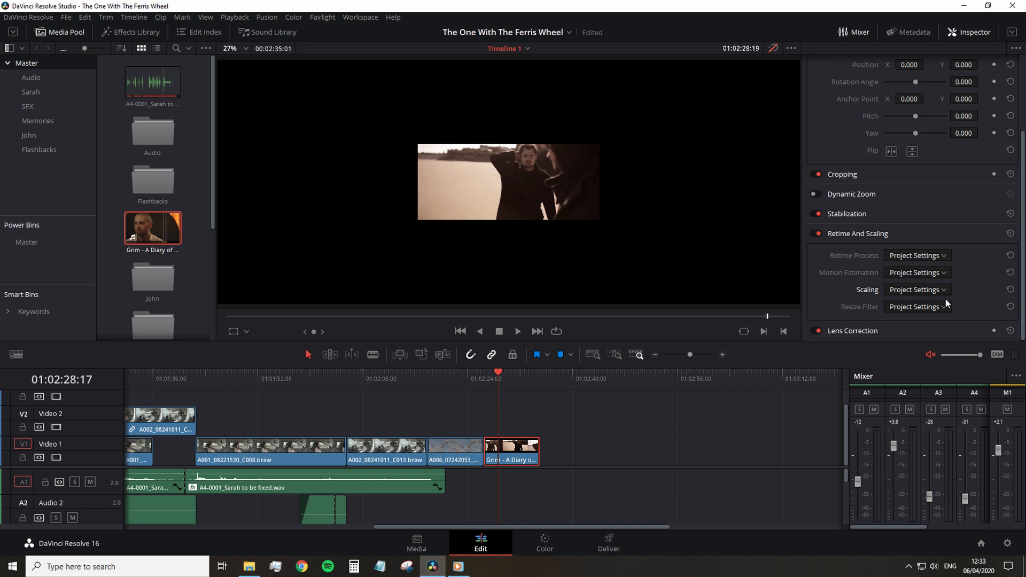
# - Review the project's image scaling settings, cancel without changes and hide the Inspector
pyautogui.click(916, 290)
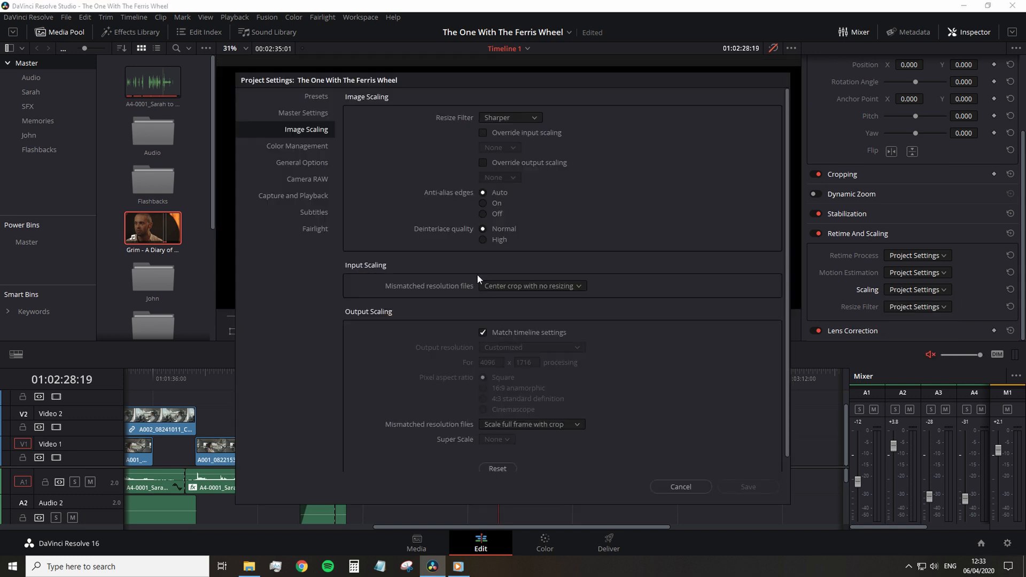
pyautogui.click(680, 486)
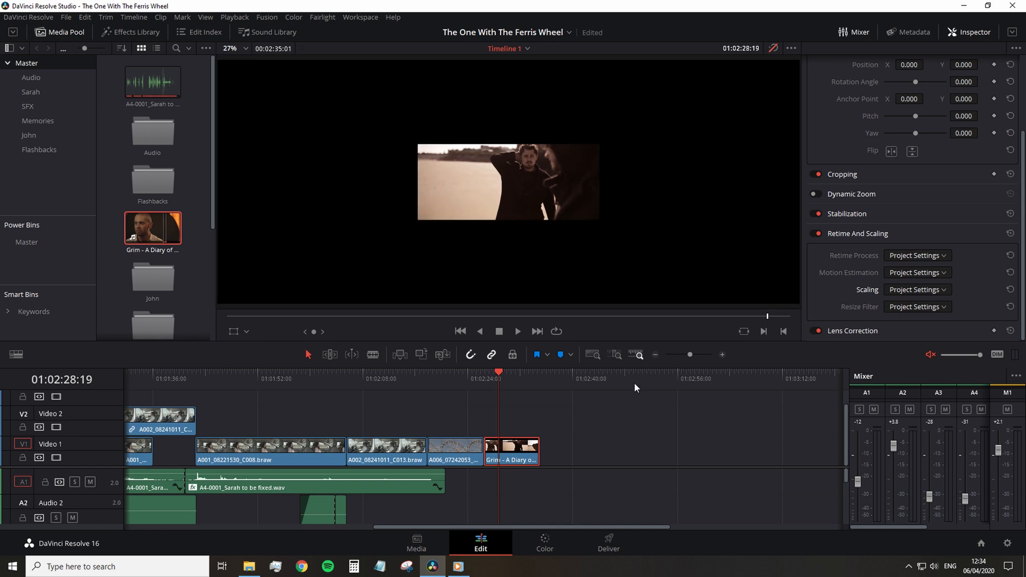
pyautogui.moveTo(928, 36)
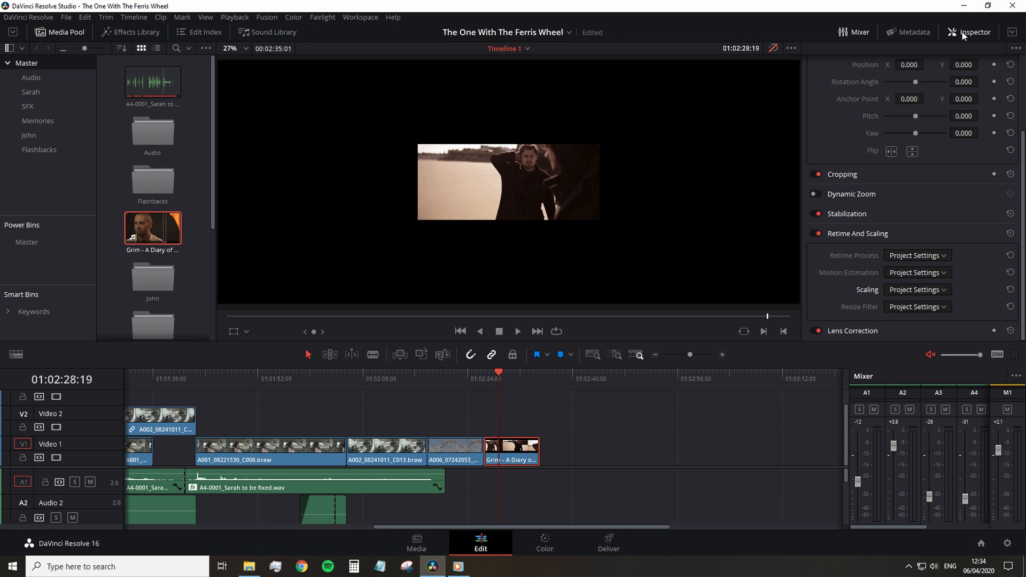
pyautogui.moveTo(964, 43)
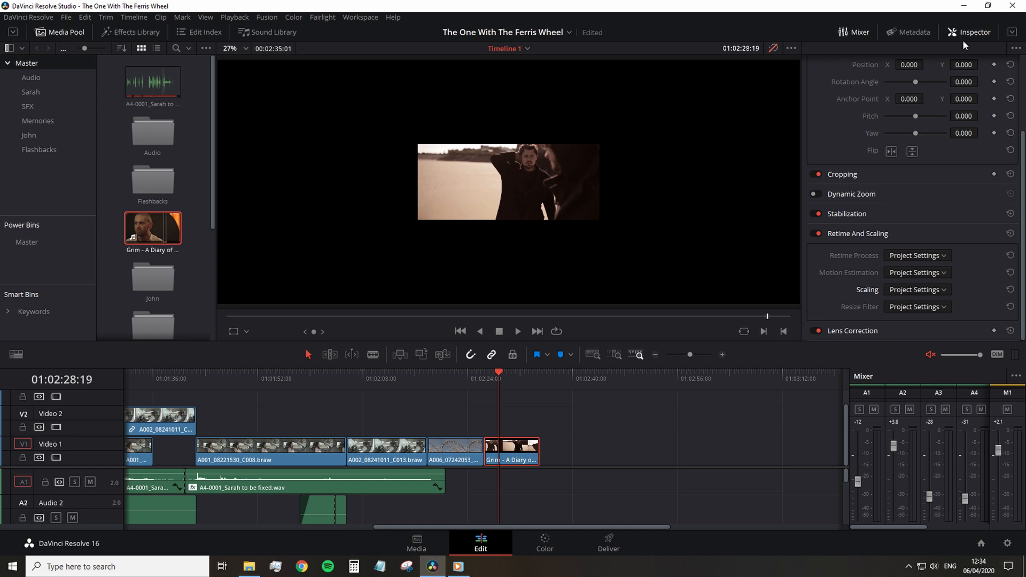
pyautogui.click(971, 32)
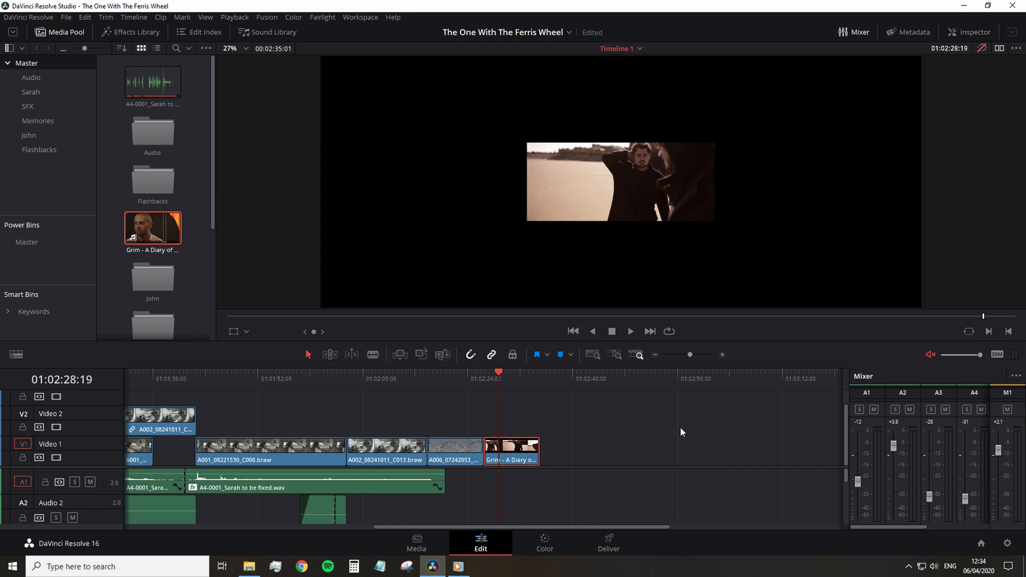
pyautogui.moveTo(560, 488)
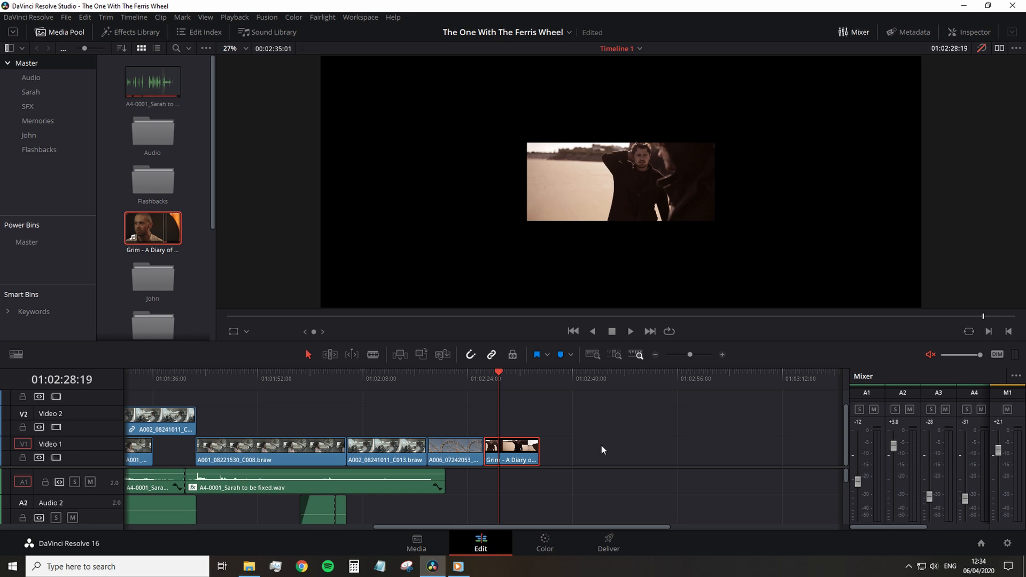
pyautogui.moveTo(545, 503)
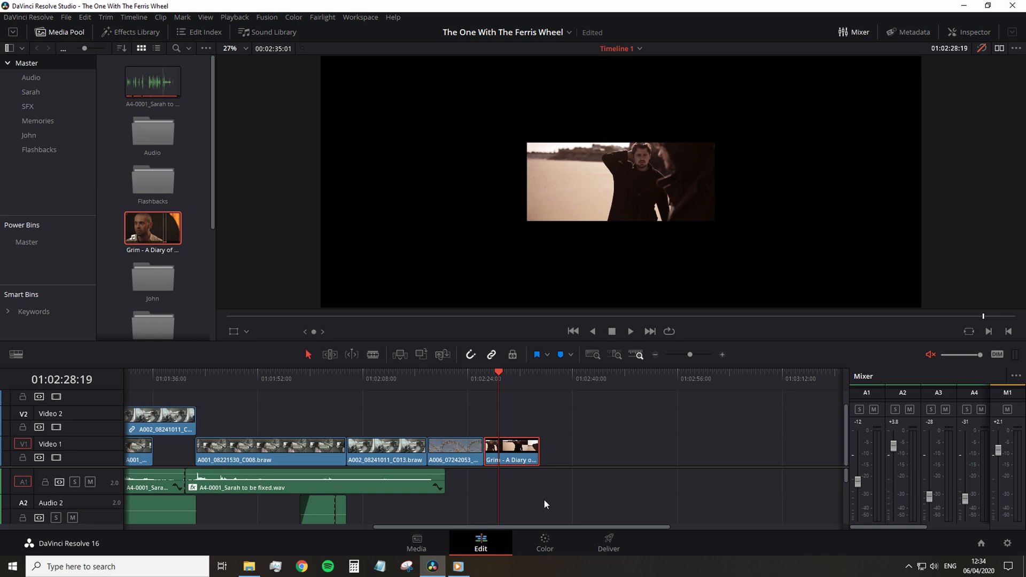
pyautogui.click(520, 378)
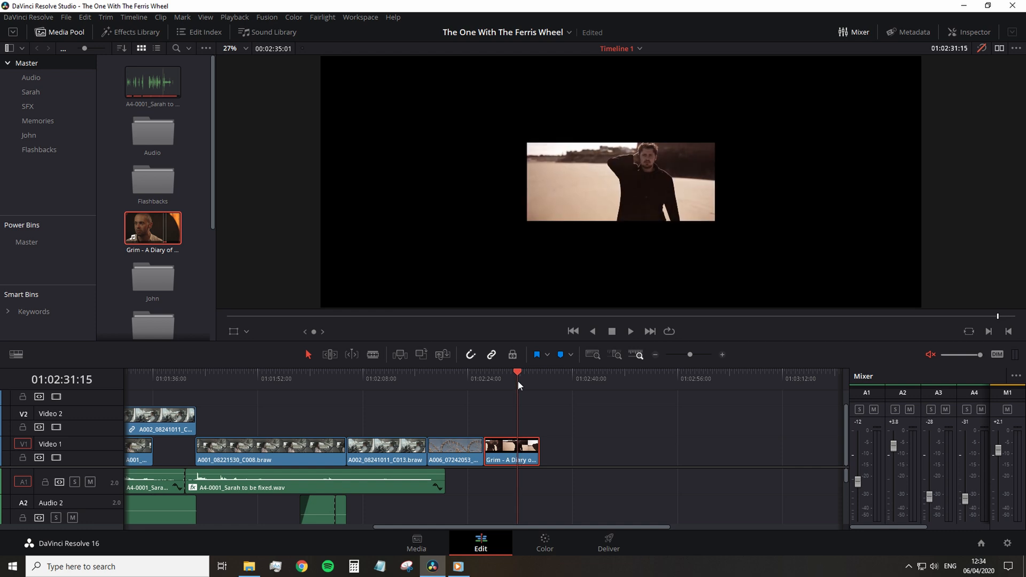
pyautogui.moveTo(502, 327)
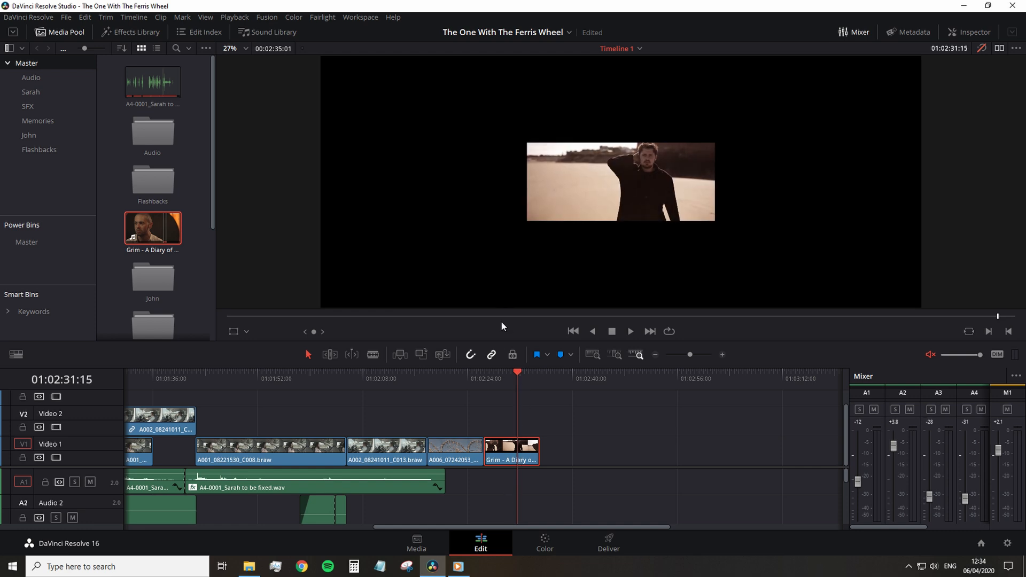
pyautogui.moveTo(514, 501)
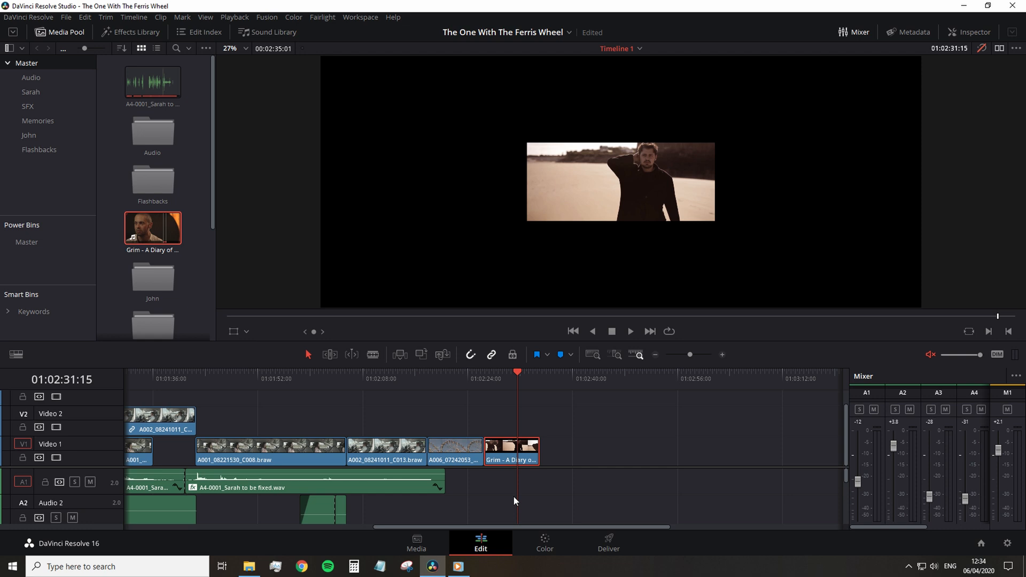
pyautogui.moveTo(537, 491)
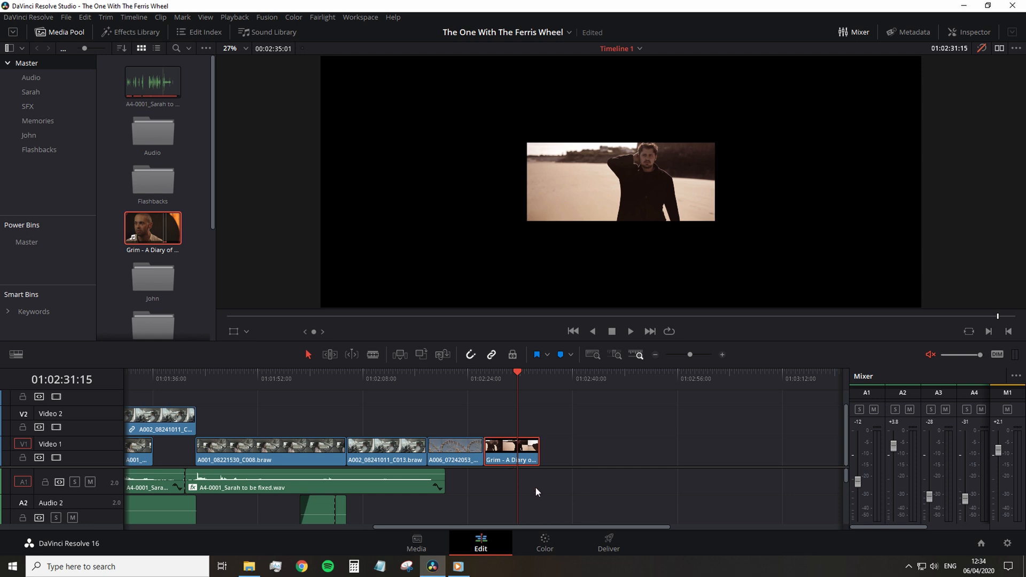
pyautogui.moveTo(536, 484)
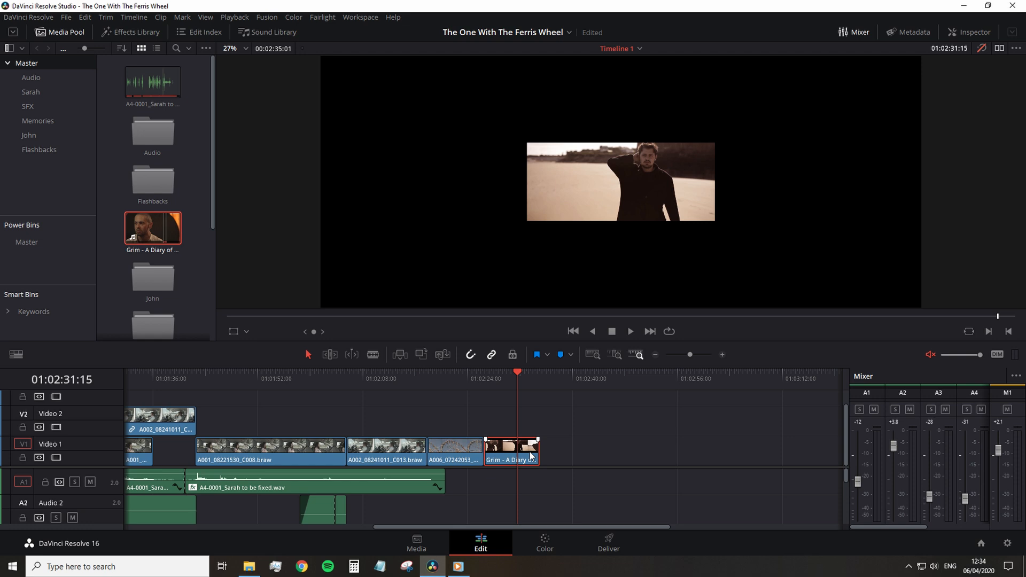
# - In the Grim clip's Clip Attributes, try Super Scale 4x with Sharpness High
pyautogui.rightClick(510, 451)
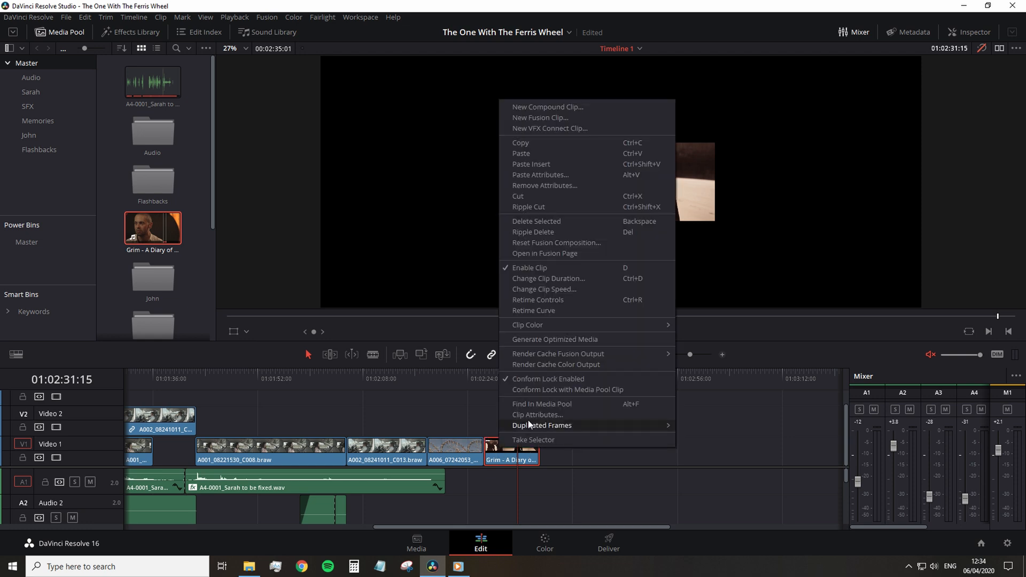
pyautogui.click(538, 415)
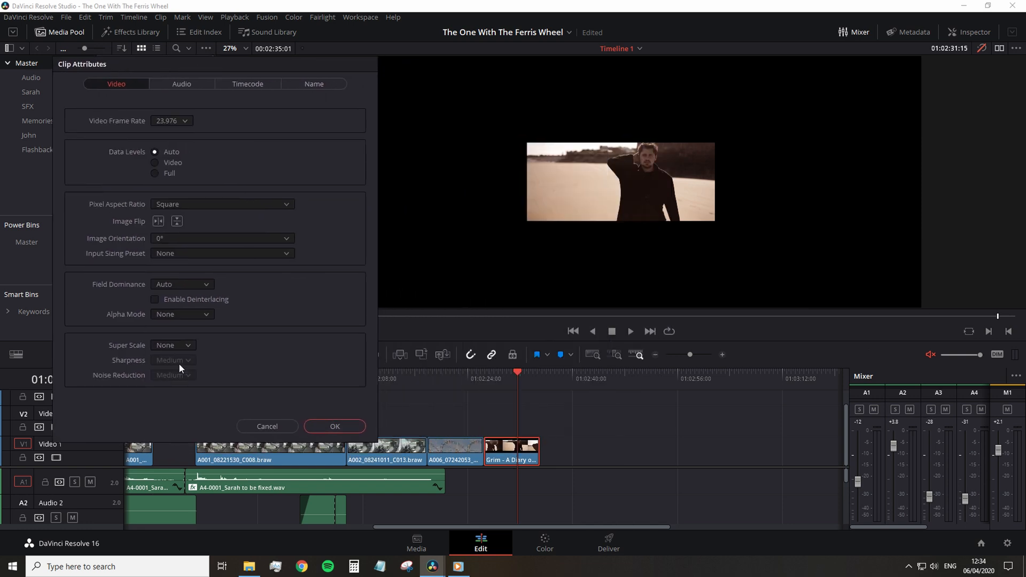
pyautogui.click(172, 345)
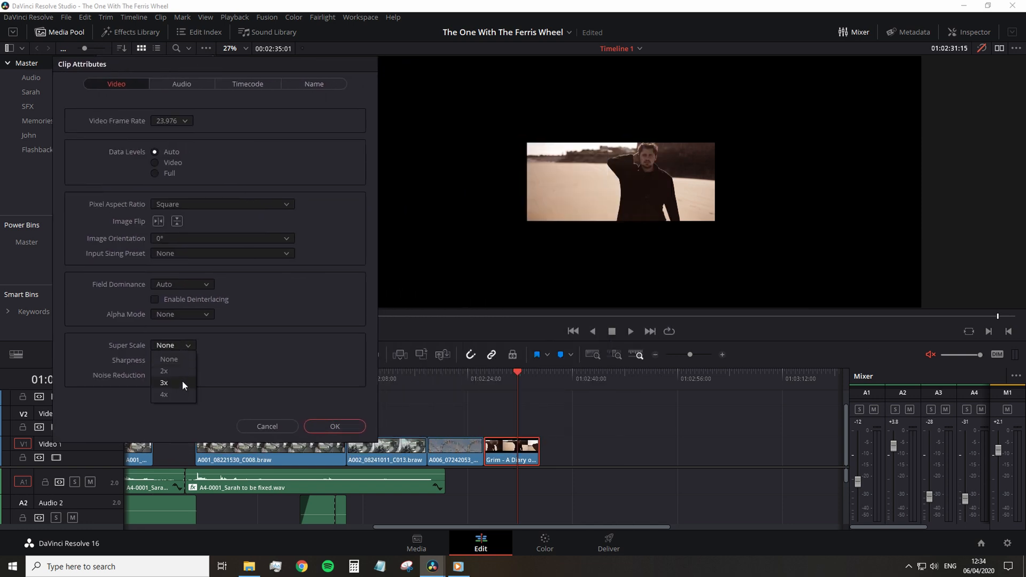
pyautogui.click(162, 394)
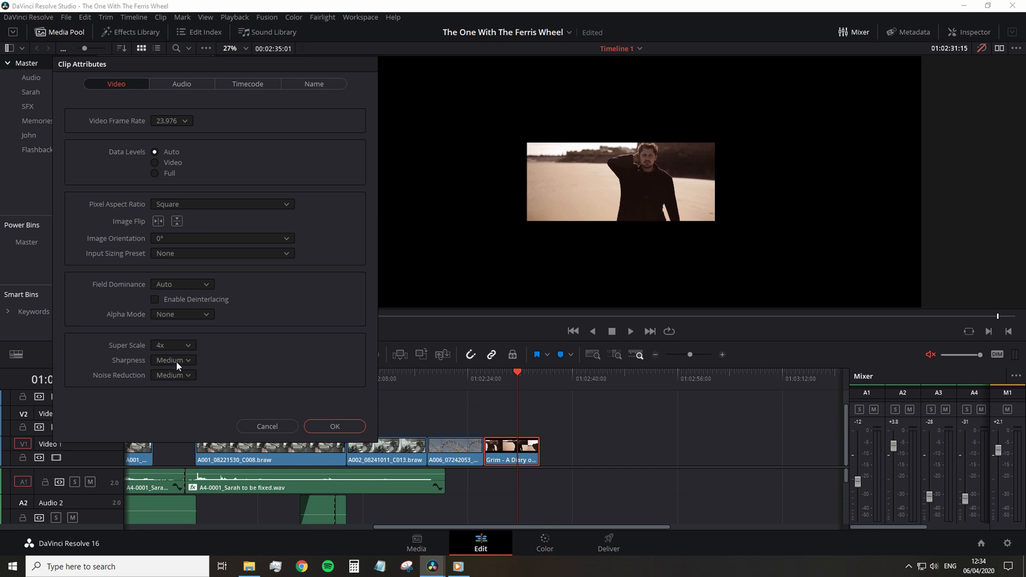
pyautogui.click(172, 360)
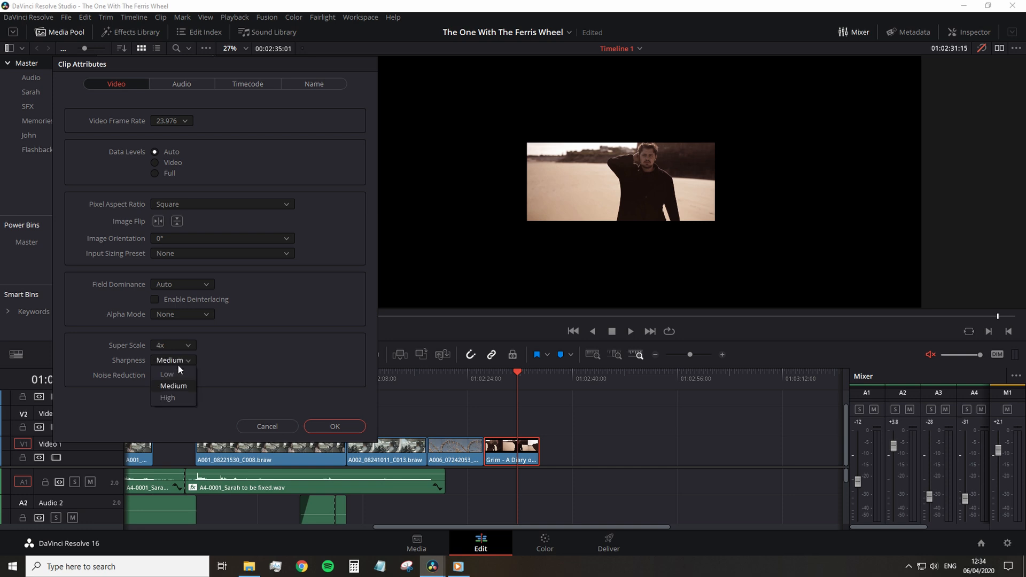
pyautogui.click(168, 397)
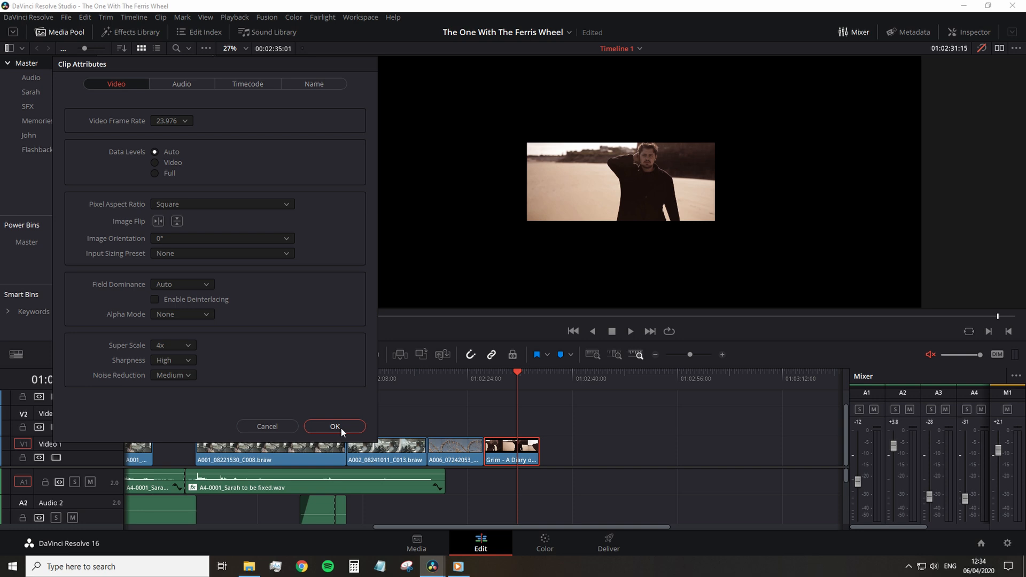
# - Settle Super Scale on 3x with high sharpness and apply the clip attributes
pyautogui.click(170, 345)
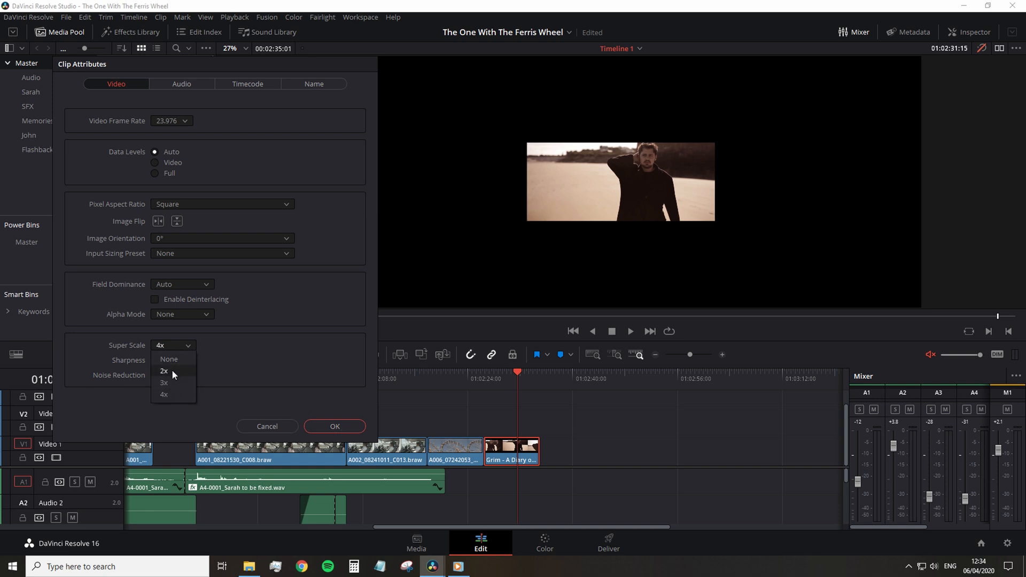
pyautogui.click(333, 426)
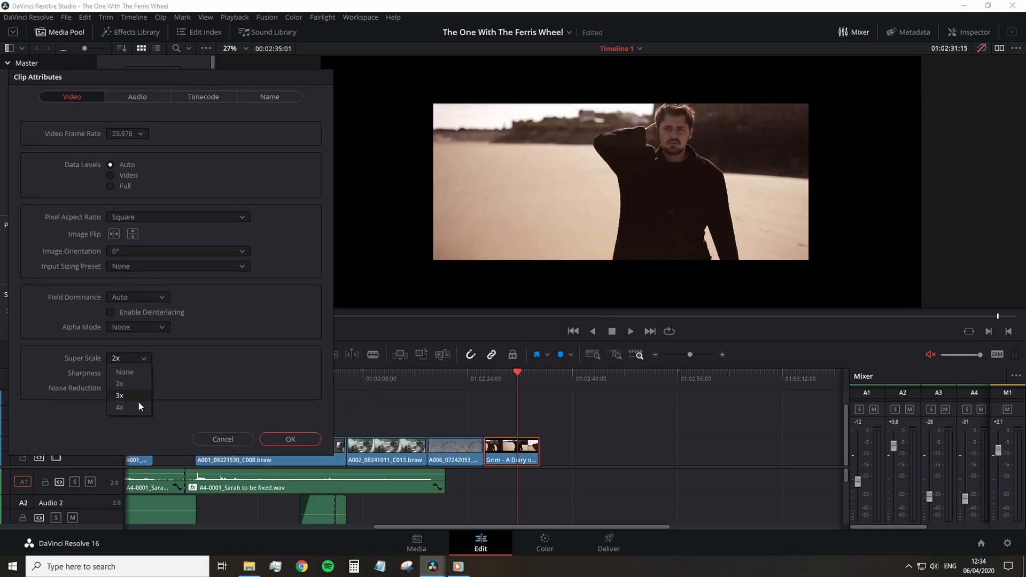
pyautogui.click(119, 395)
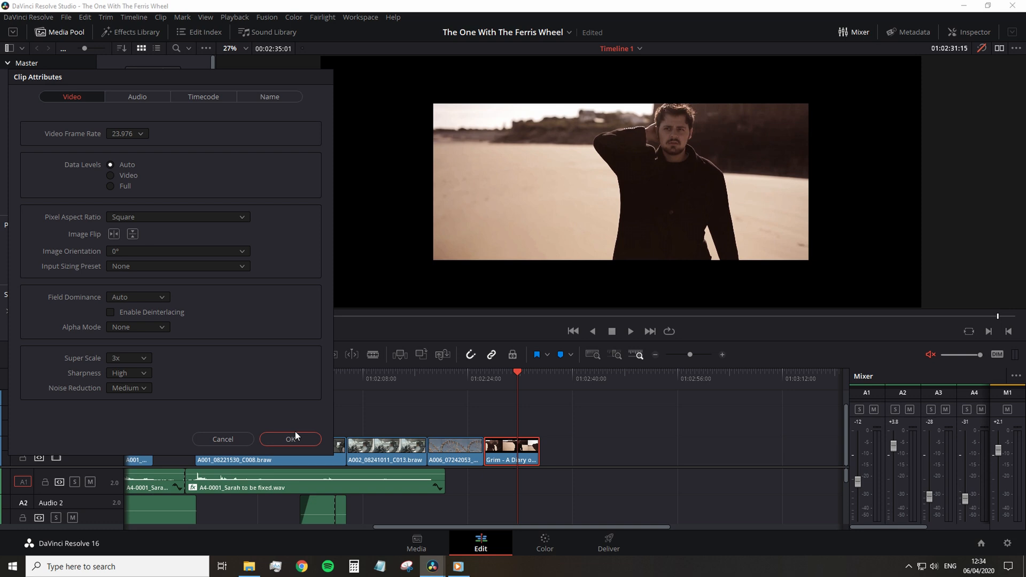
pyautogui.click(289, 440)
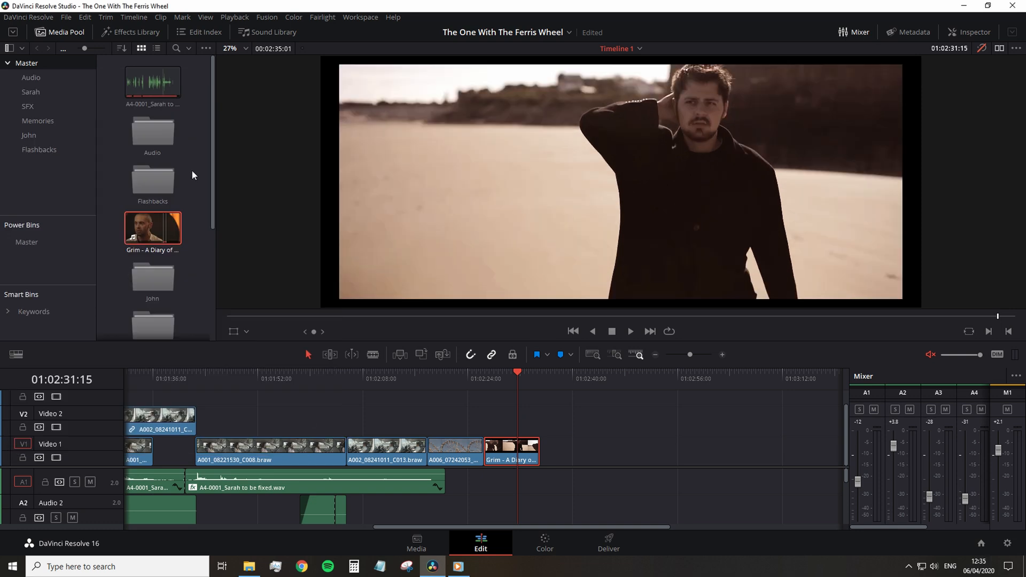